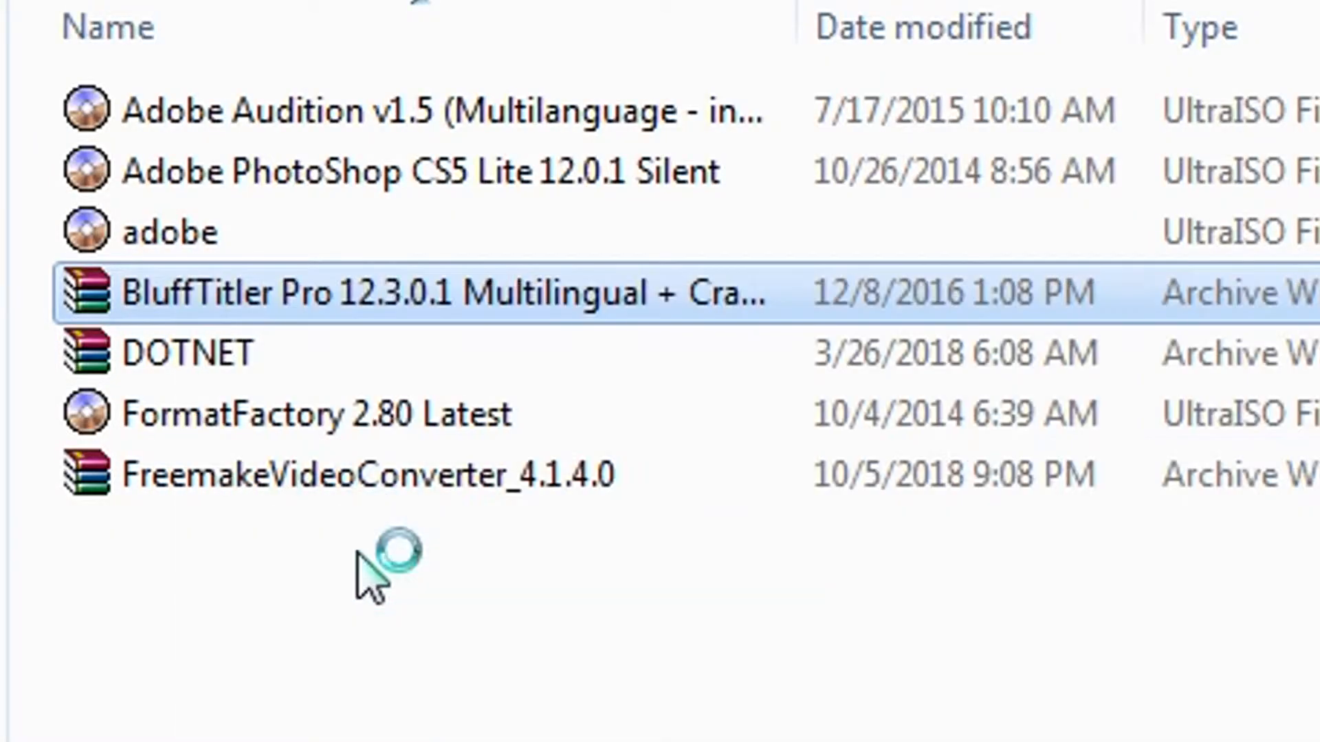
Run BluffTitlerSetup from the BluffTitler Pro archive and install to the default folder
{"action": "double_click", "coordinate": [404, 292]}
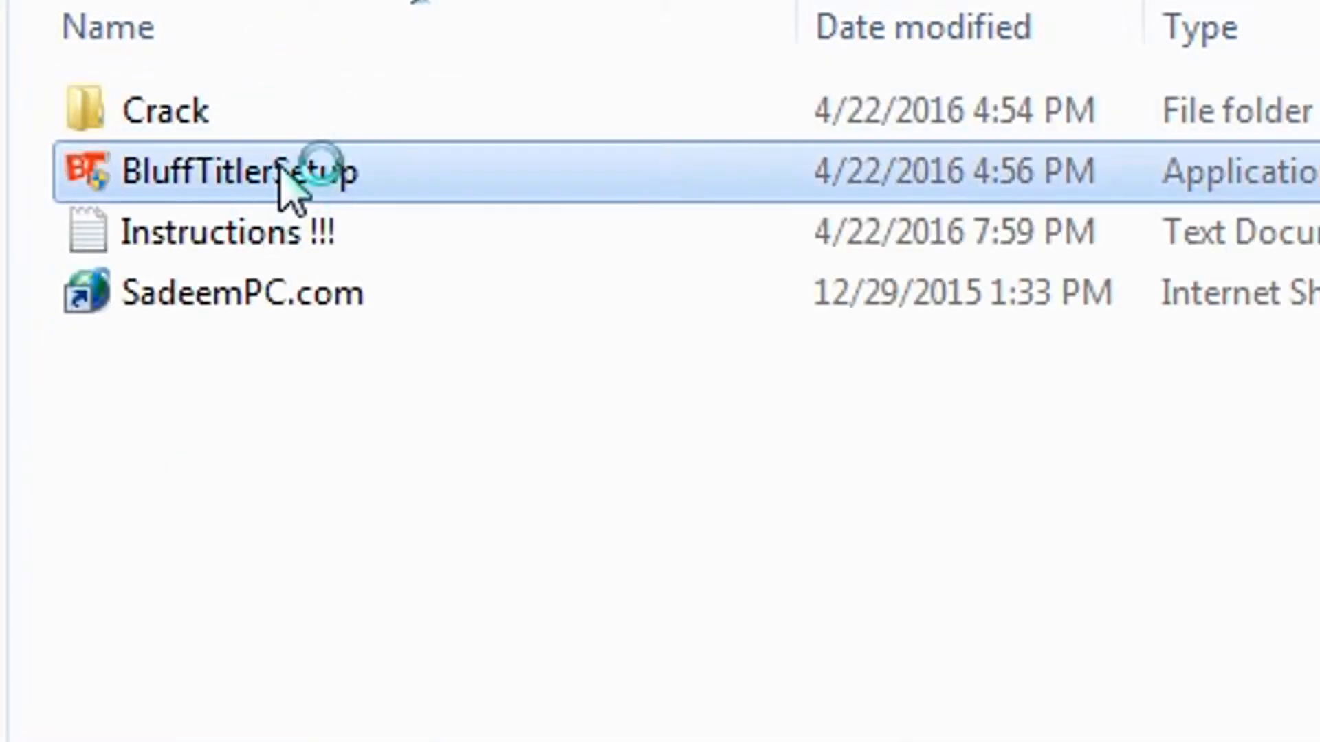
{"action": "double_click", "coordinate": [236, 171]}
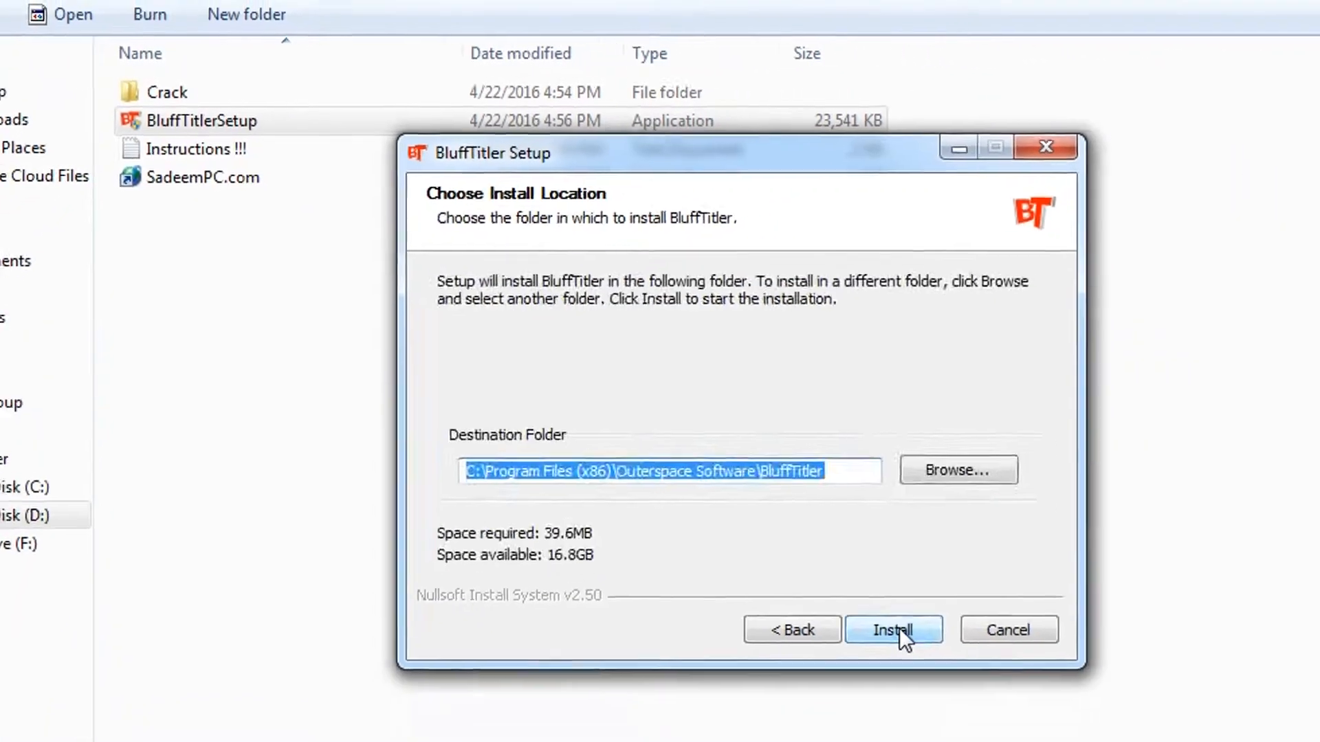
{"action": "left_click", "coordinate": [893, 629]}
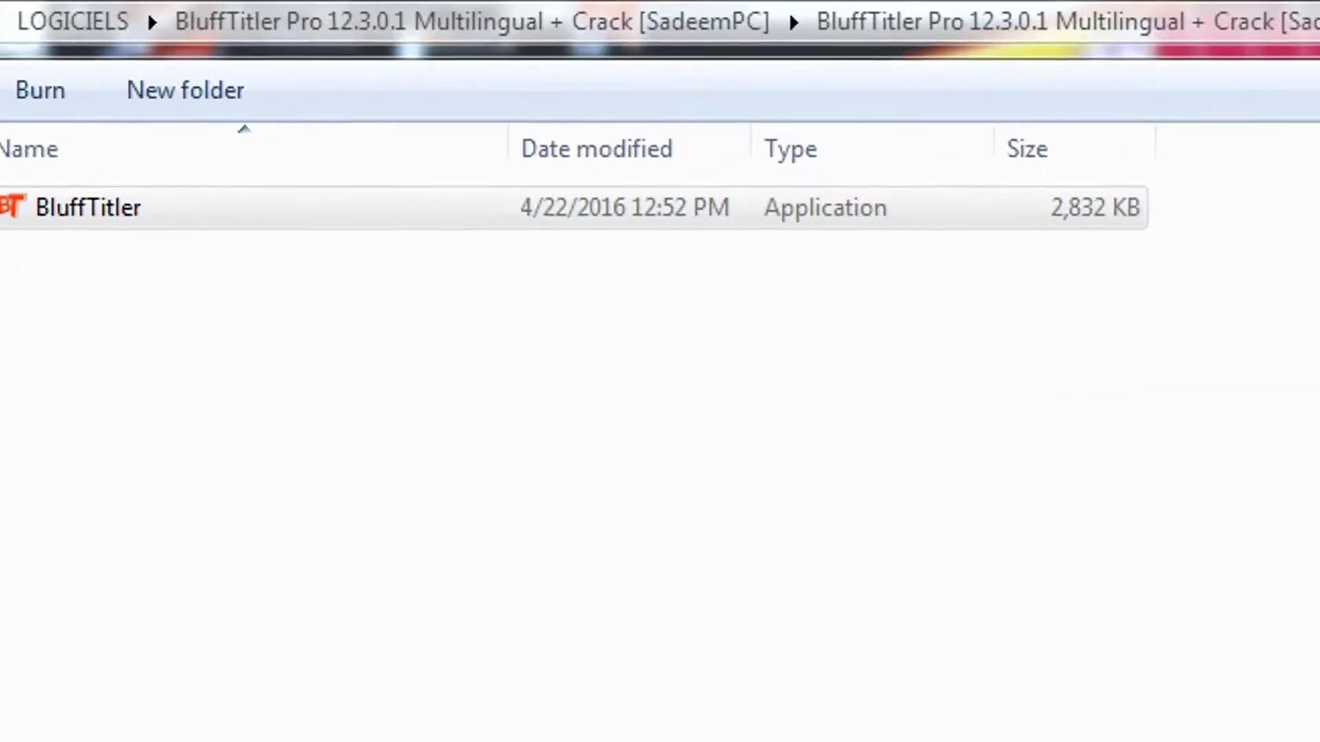
Copy BluffTitler.exe from Crack into C:\Program Files (x86)\Outerspace Software\BluffTitler
{"action": "double_click", "coordinate": [88, 207]}
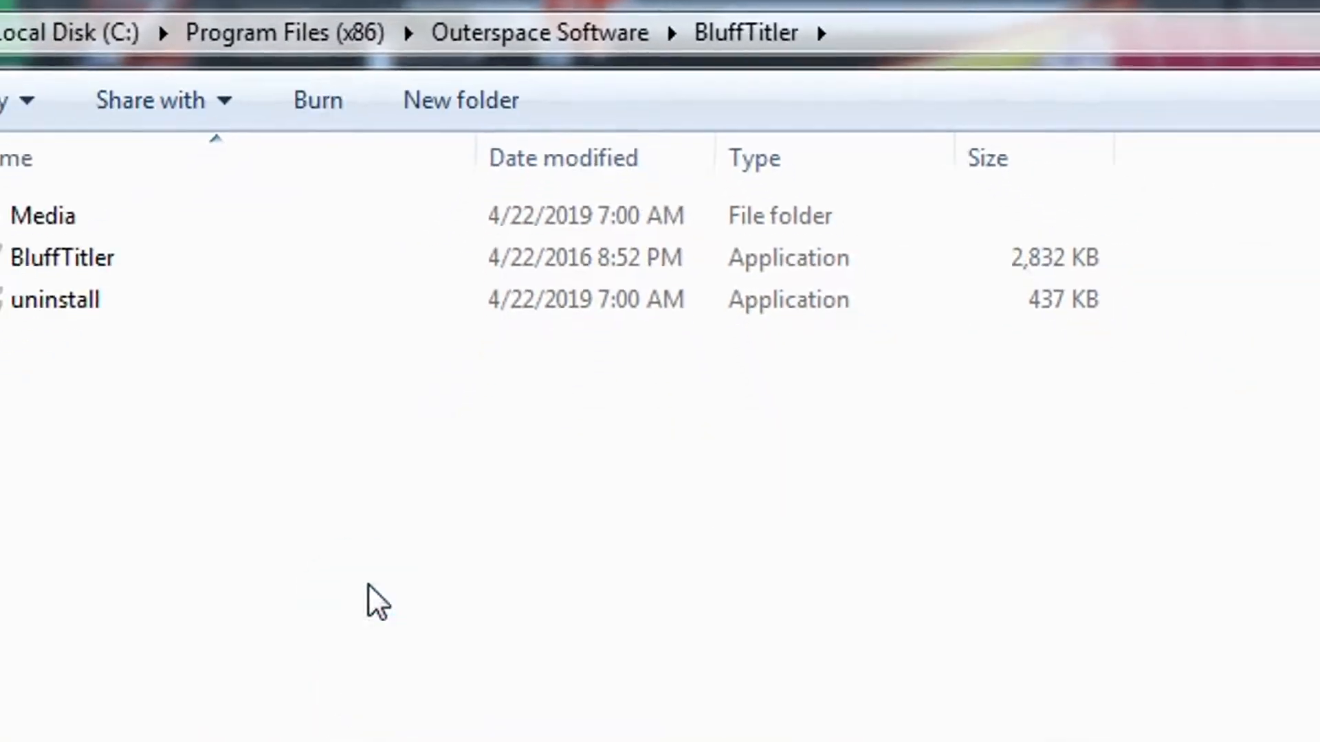
{"action": "left_click", "coordinate": [766, 566]}
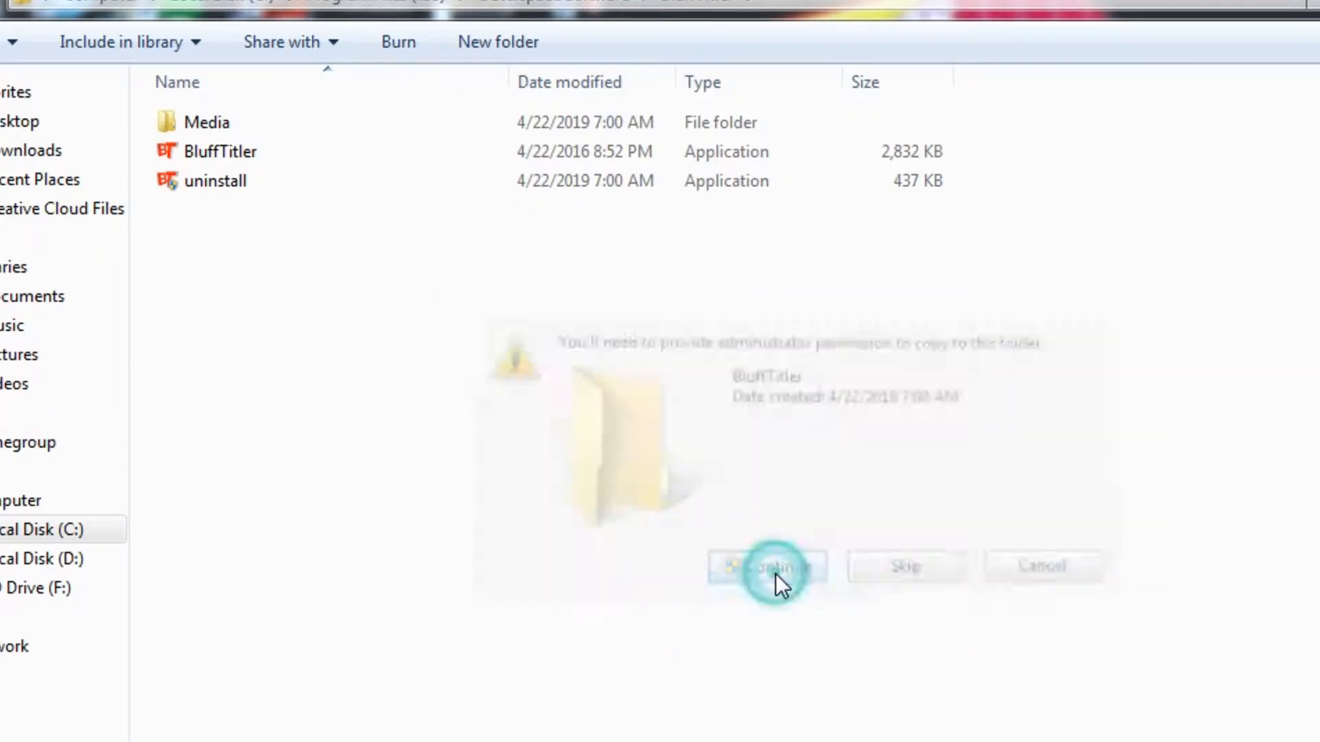
{"action": "left_click", "coordinate": [766, 566]}
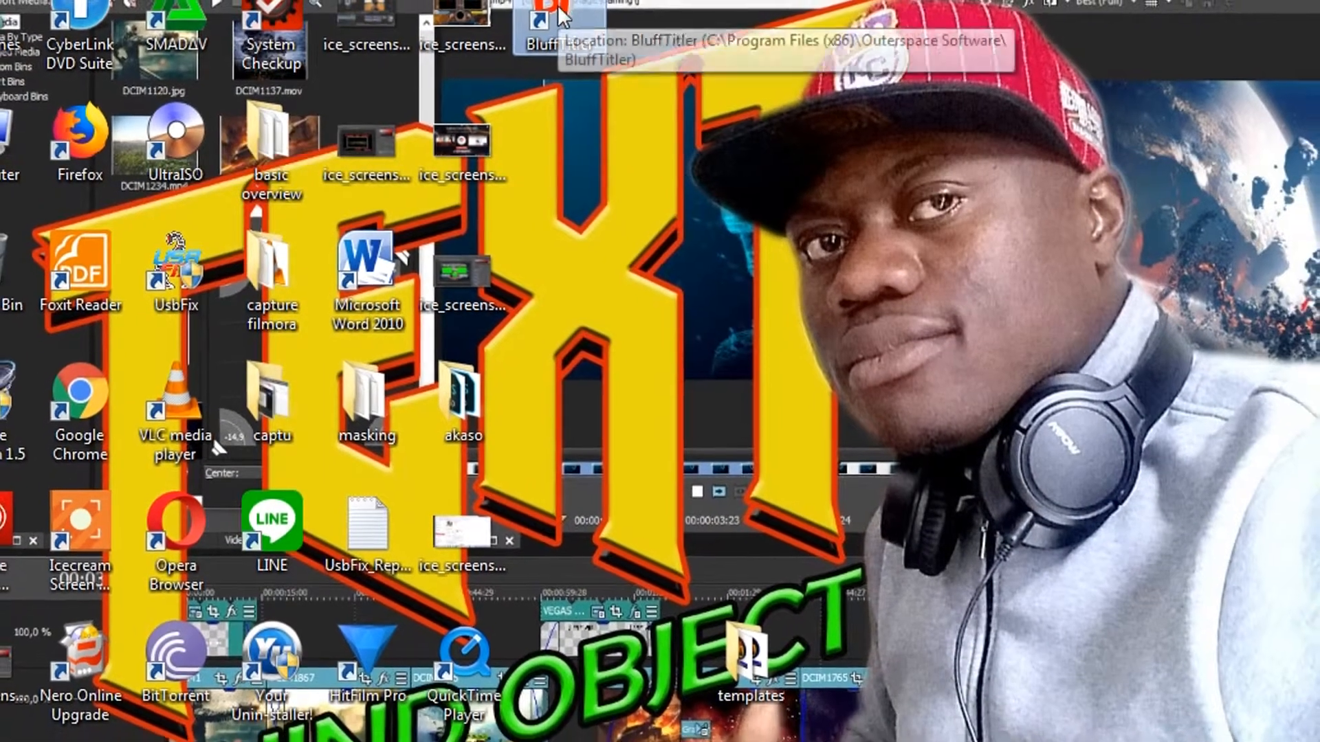
Launch BluffTitler from the desktop shortcut and load an example show from the browser
{"action": "left_click", "coordinate": [439, 79]}
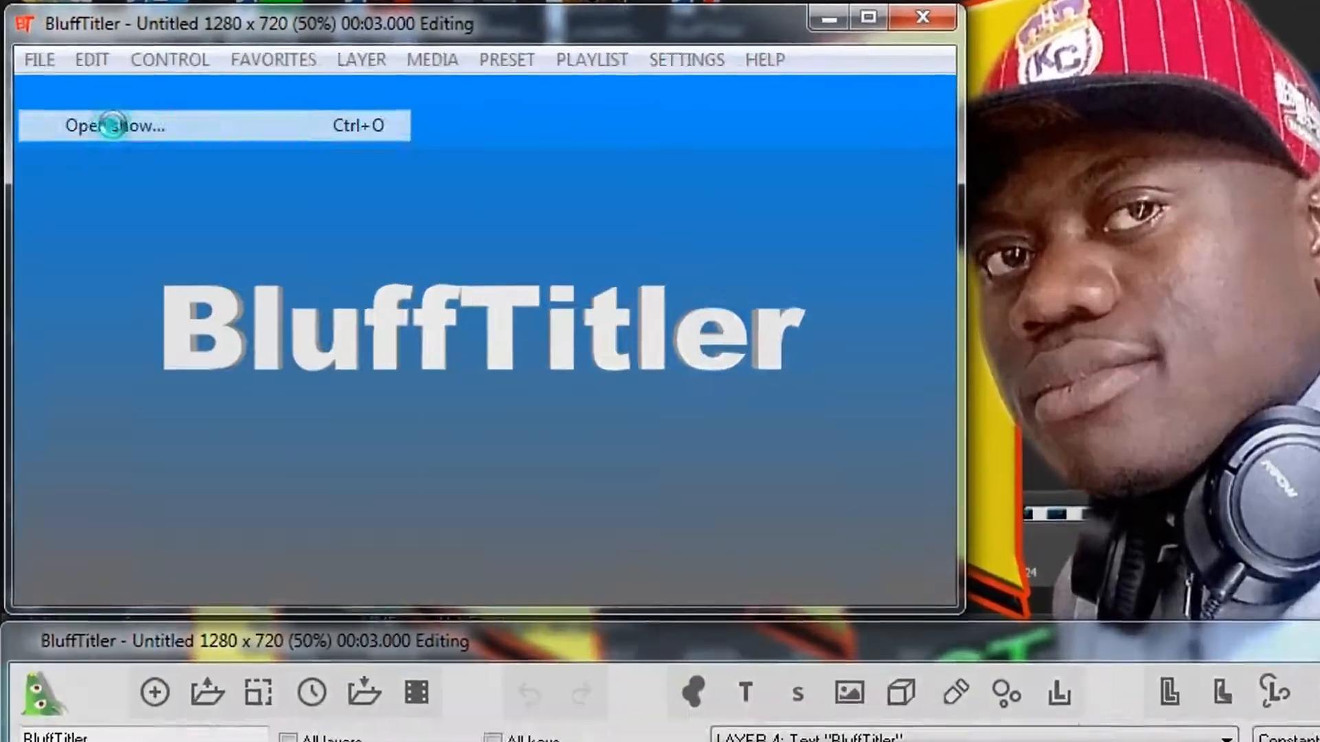
{"action": "left_click", "coordinate": [116, 125]}
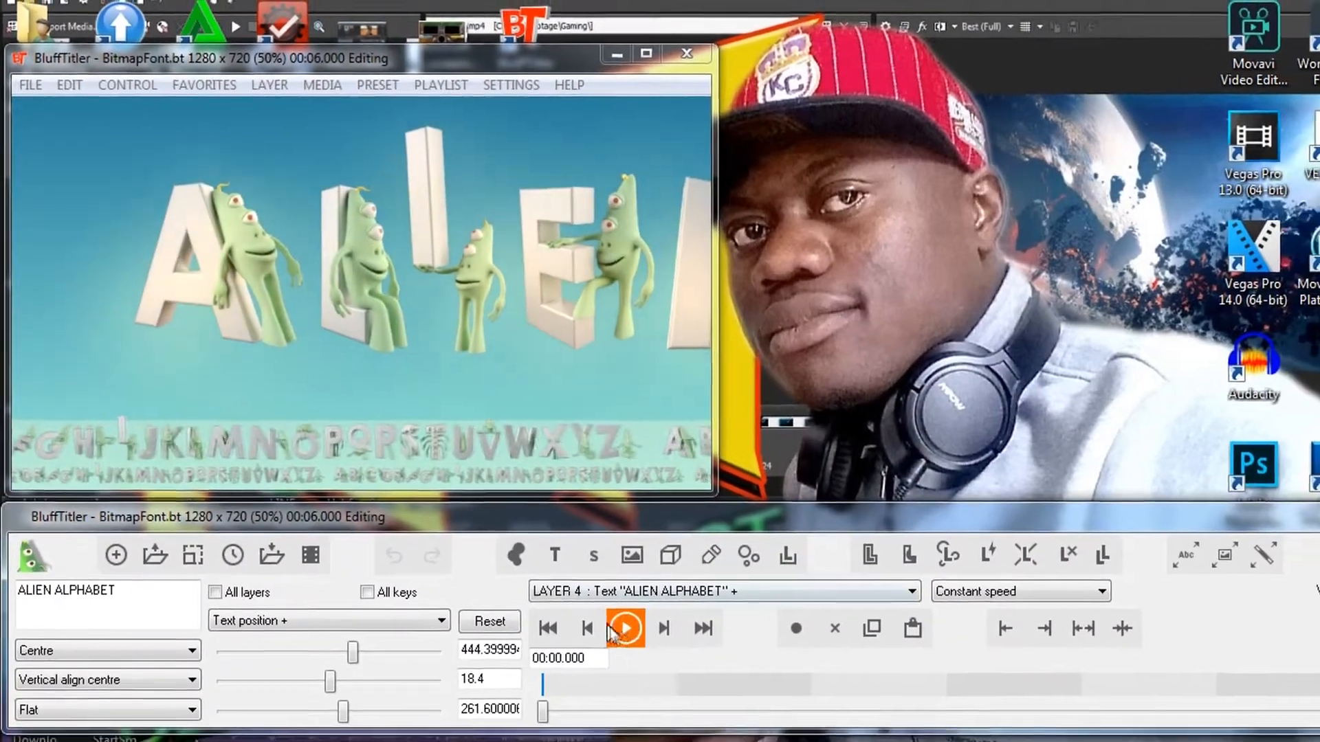
{"action": "left_click", "coordinate": [624, 627]}
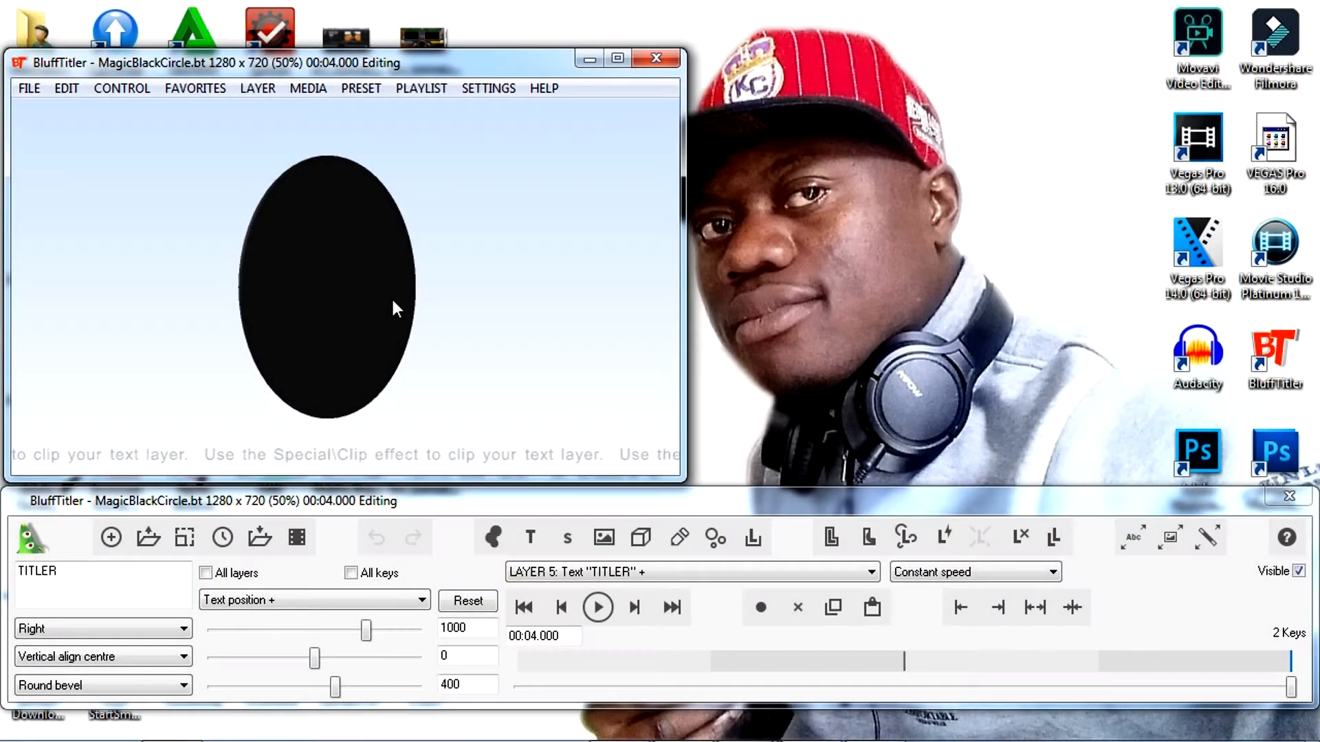
Open the MagicBlackCircle show and play its TITLER text sliding out from the circle
{"action": "left_click", "coordinate": [29, 87]}
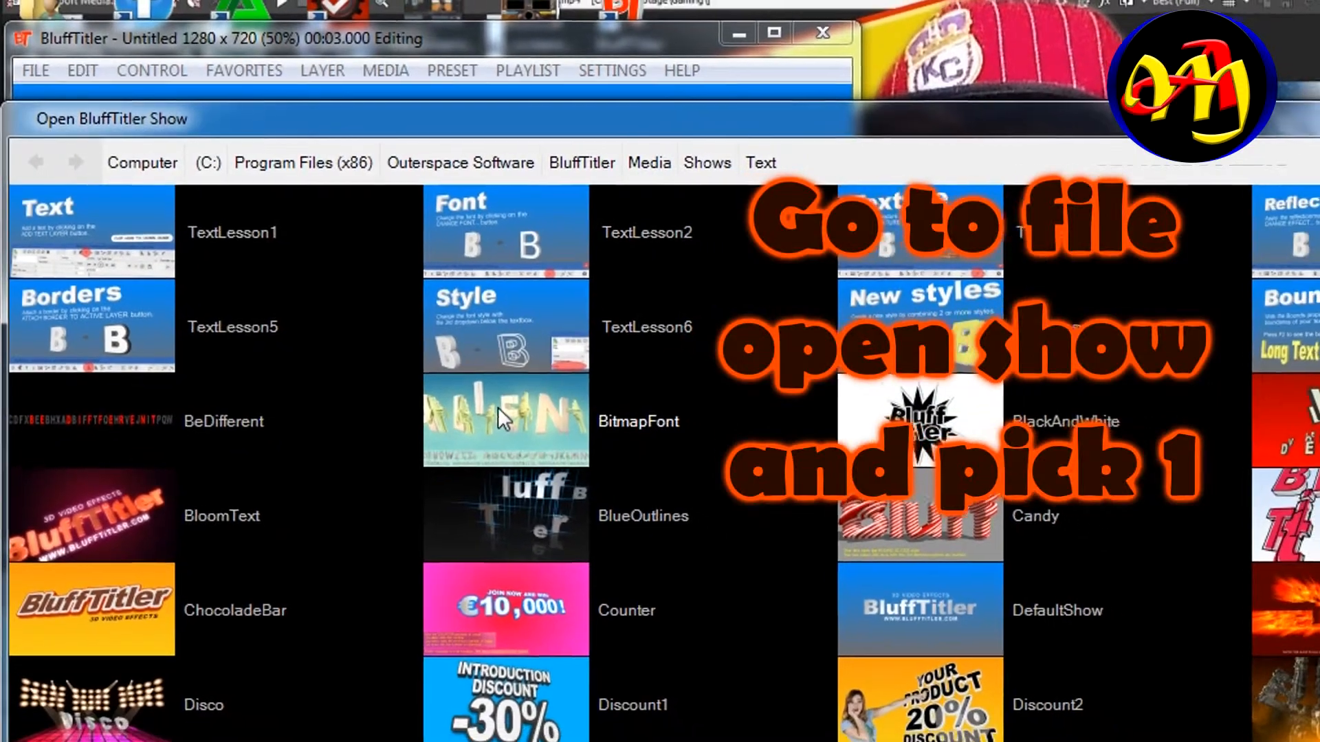
{"action": "double_click", "coordinate": [505, 421]}
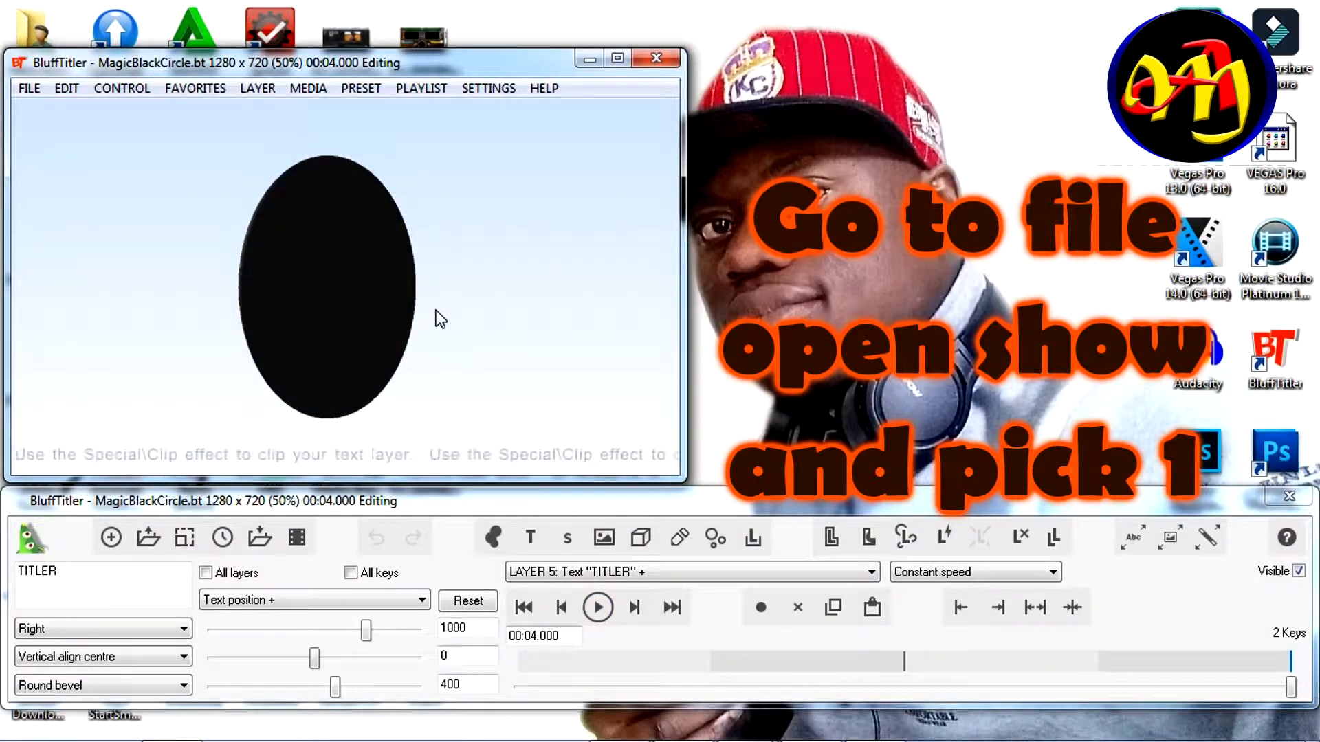
{"action": "left_click", "coordinate": [598, 606]}
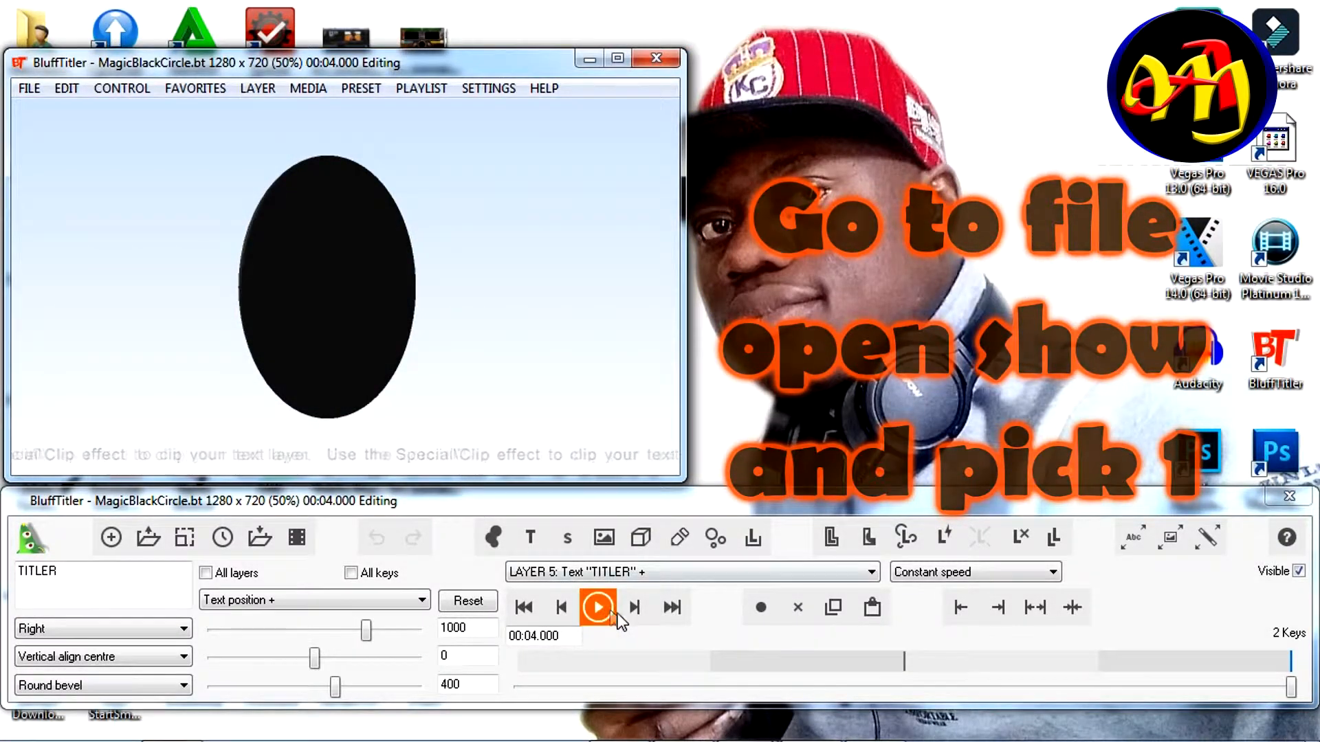
{"action": "left_click", "coordinate": [598, 607]}
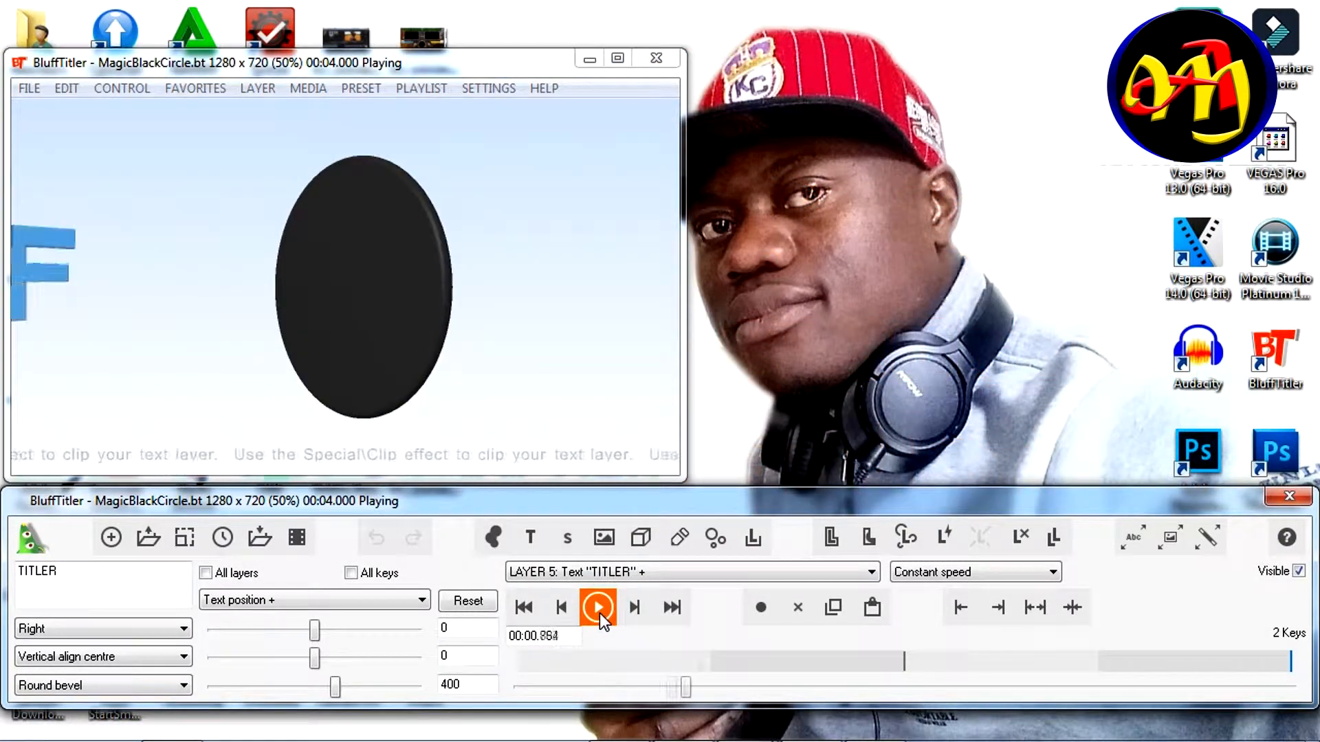
{"action": "left_click", "coordinate": [597, 607]}
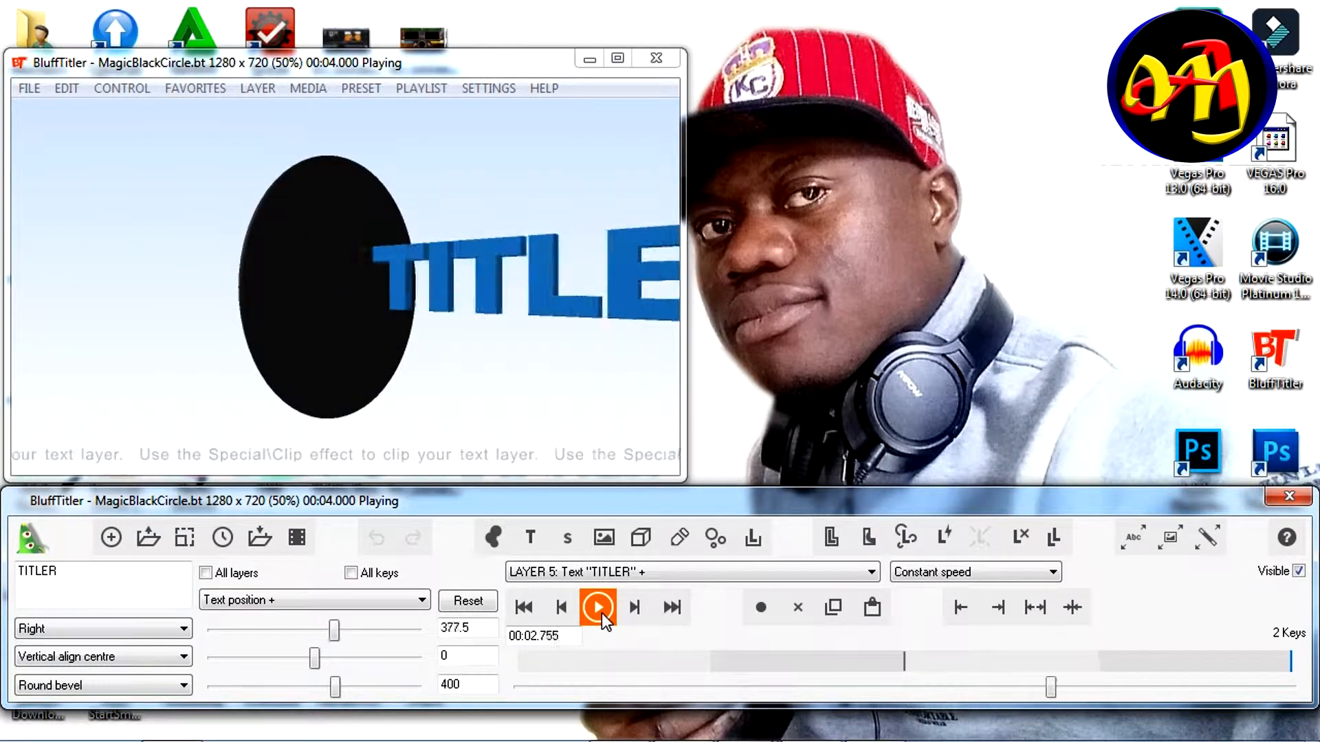
{"action": "left_click", "coordinate": [29, 88]}
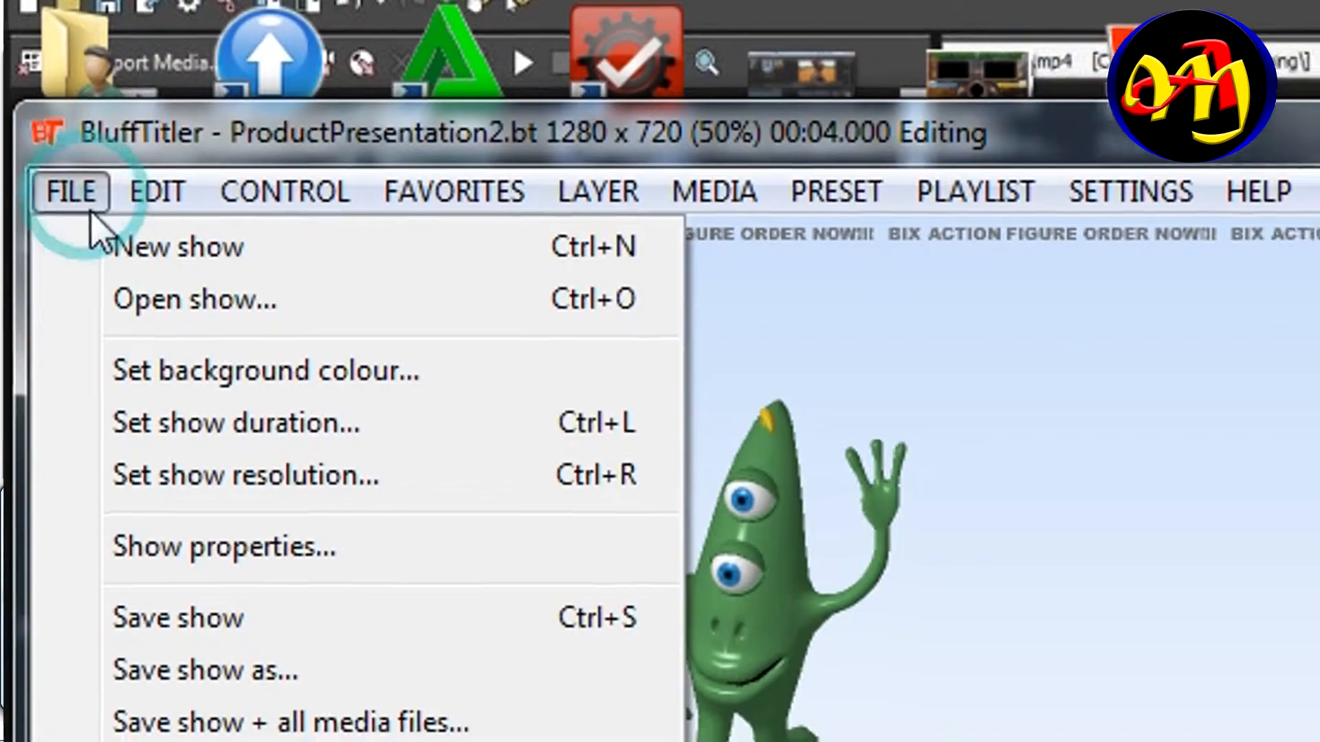
Create a new empty show, then reopen the MagicBlackCircle example show
{"action": "left_click", "coordinate": [179, 246]}
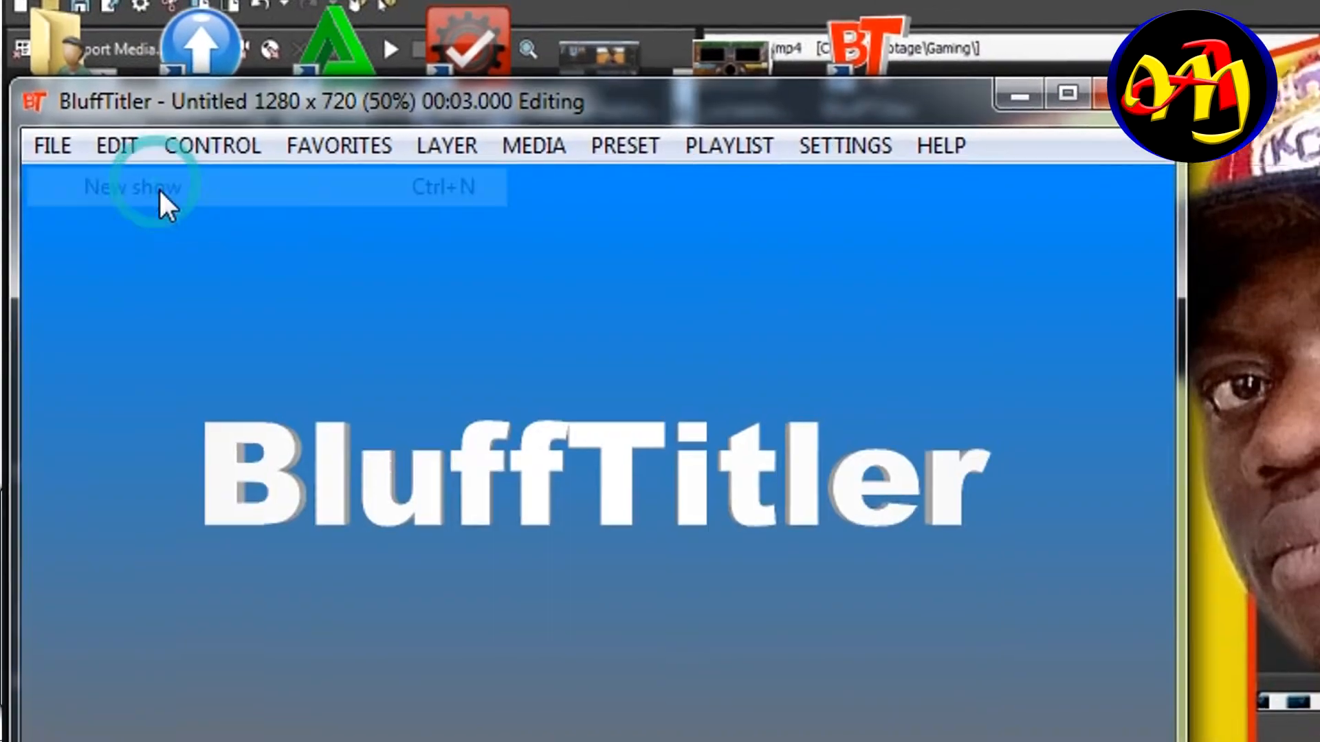
{"action": "left_click", "coordinate": [135, 186]}
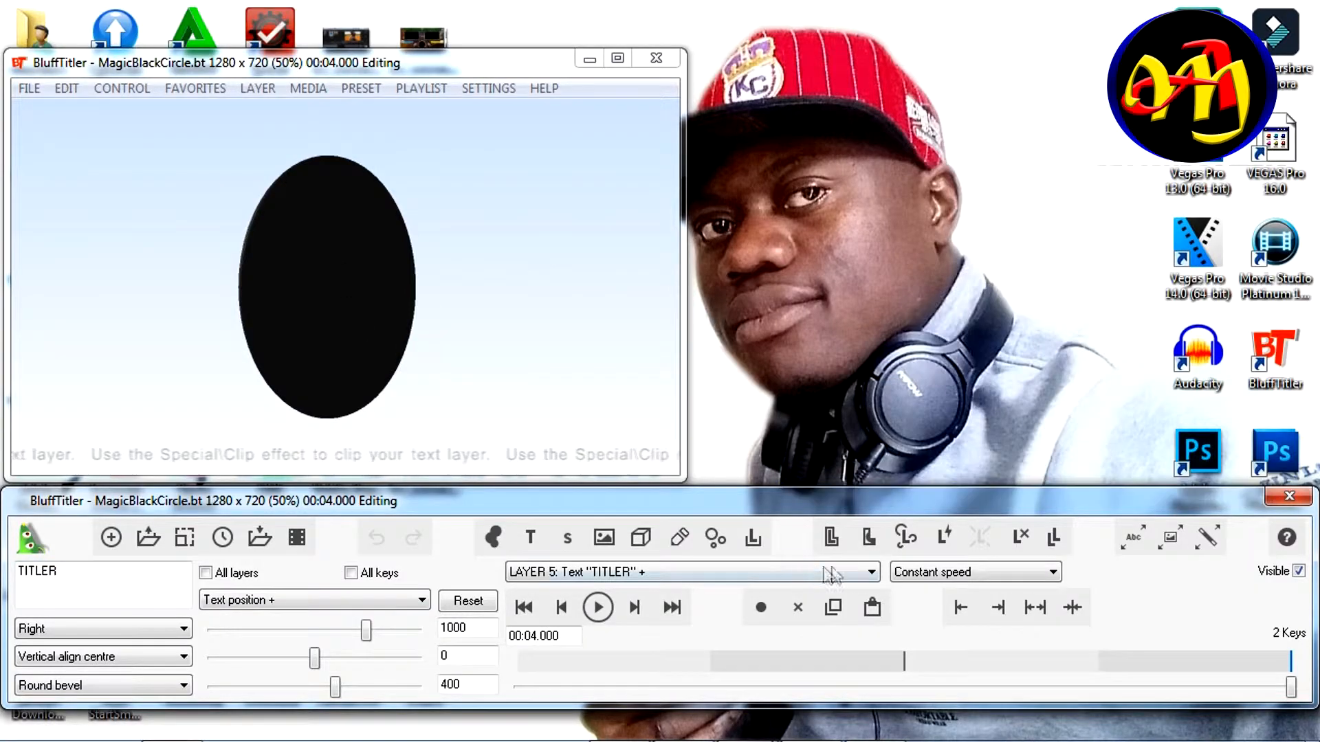
Change the LAYER 4 and LAYER 5 texts to ARMANDO and MEDIA, then preview
{"action": "left_click", "coordinate": [869, 572]}
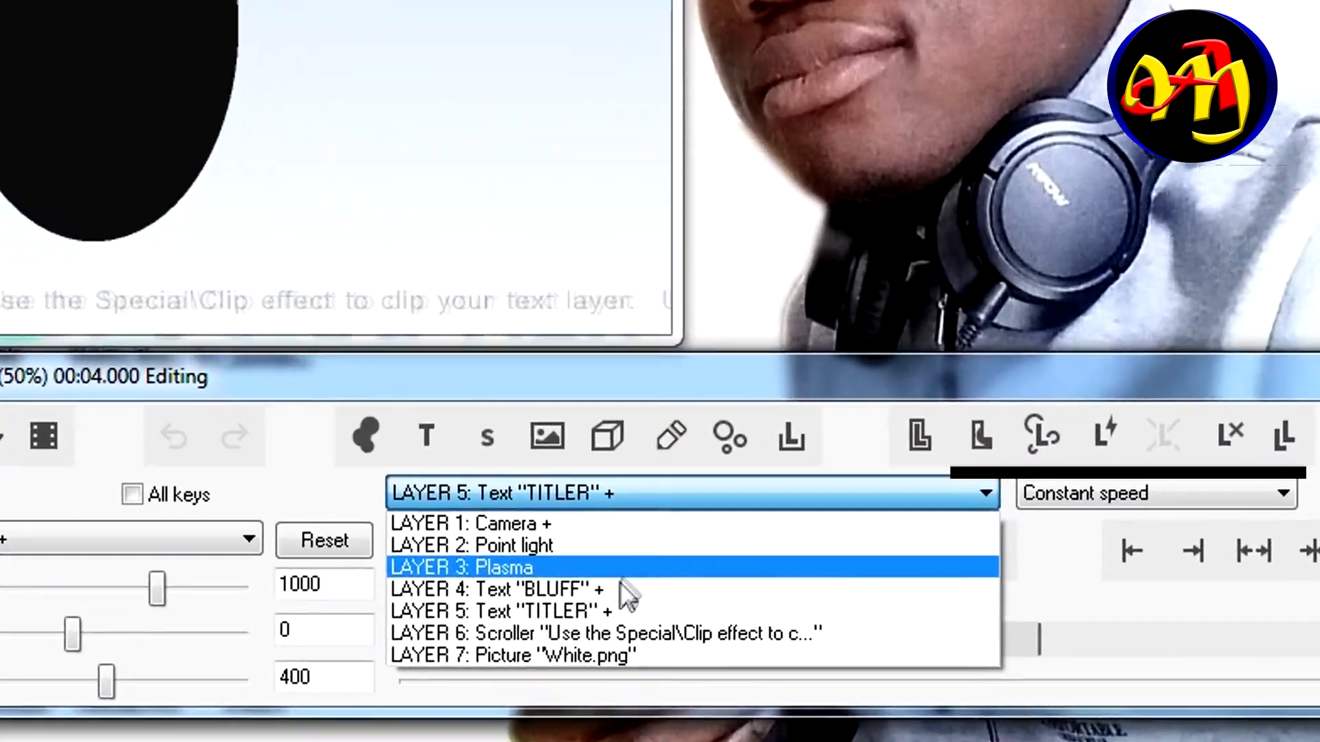
{"action": "left_click", "coordinate": [502, 588]}
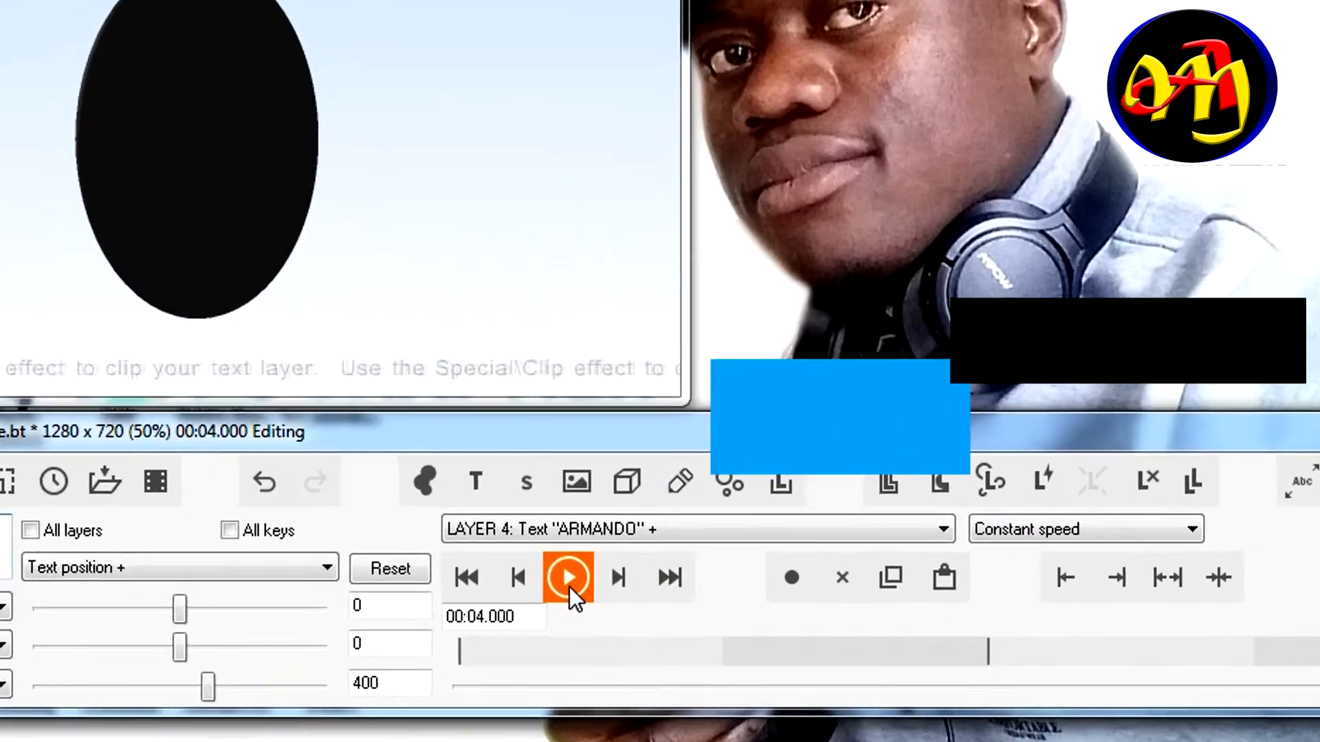
{"action": "left_click", "coordinate": [695, 528]}
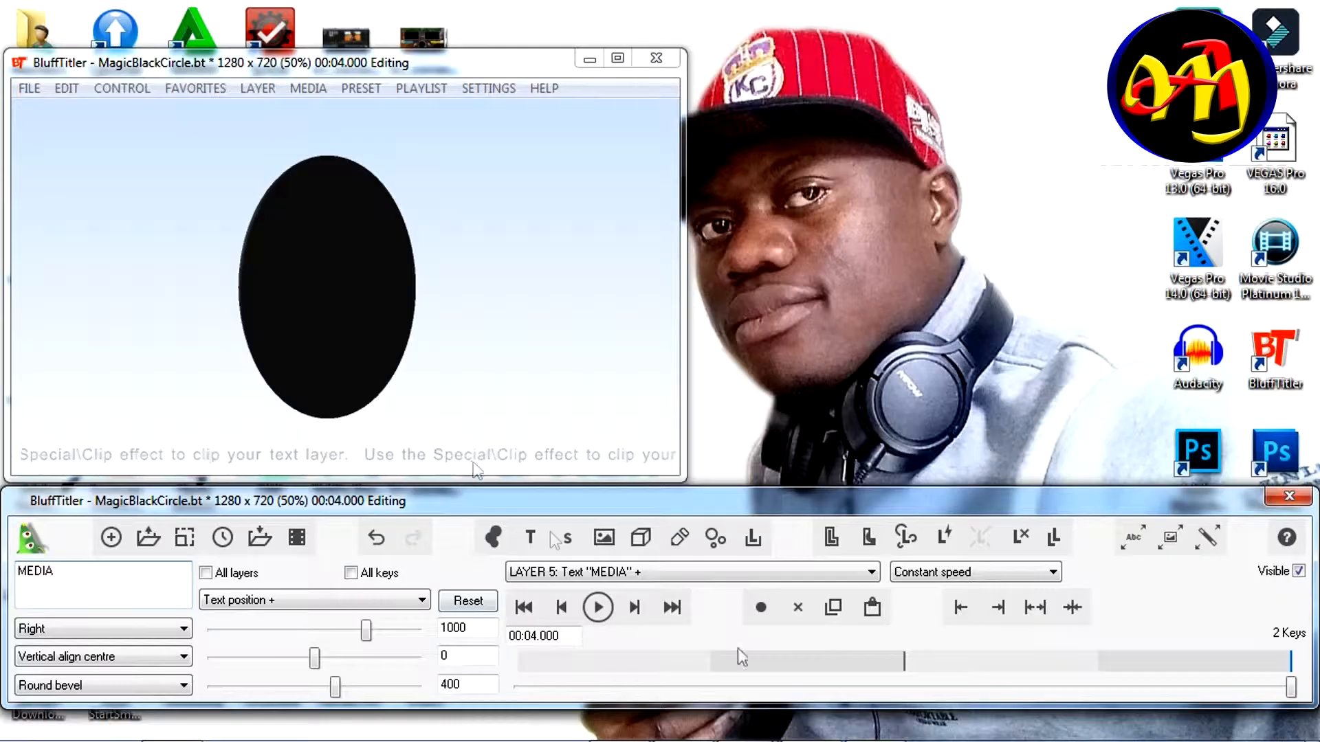
{"action": "left_click", "coordinate": [597, 607]}
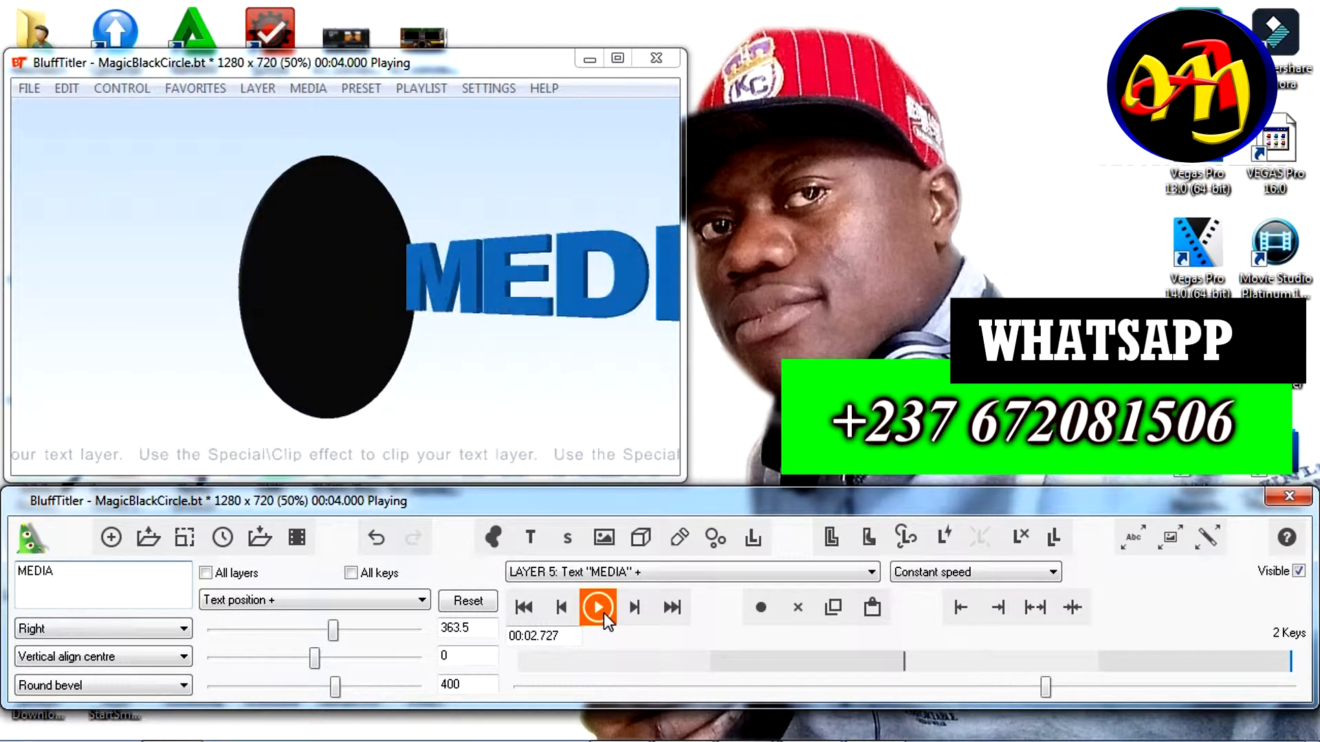
{"action": "left_click", "coordinate": [598, 607]}
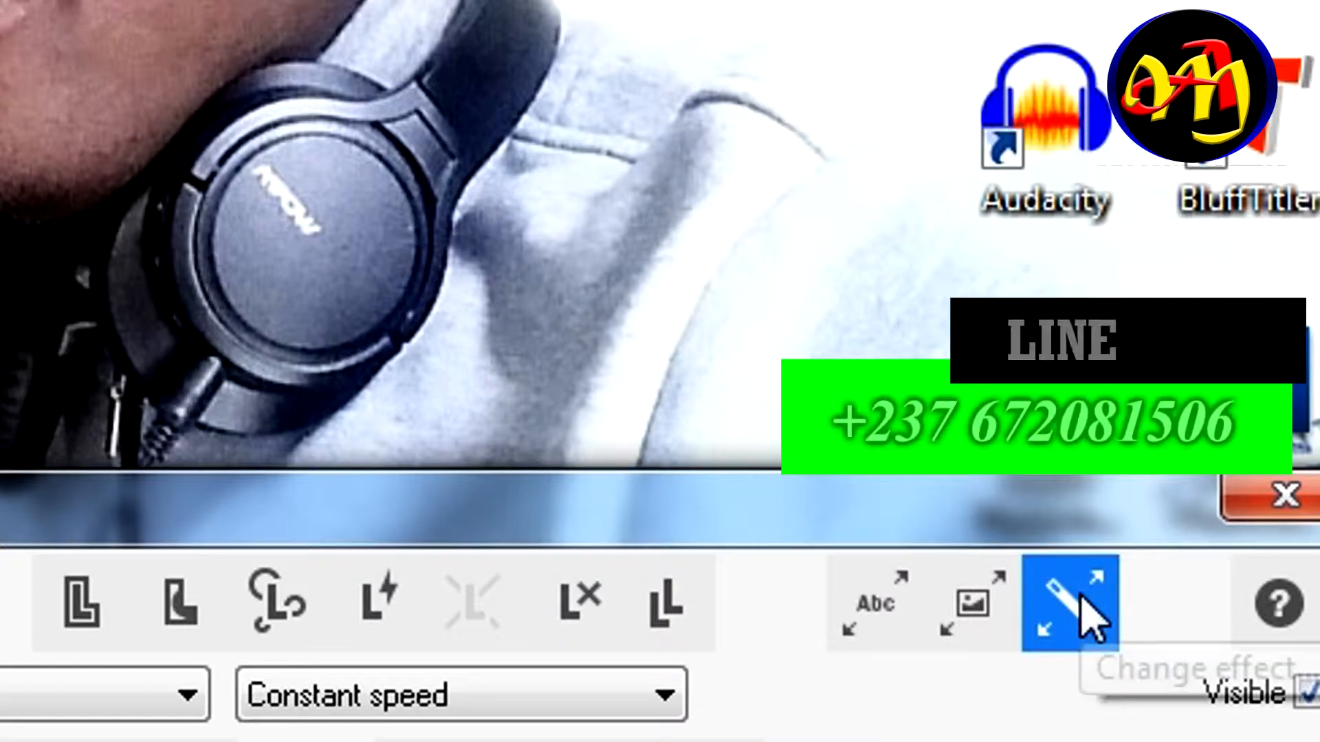
Set a photo as Texture 1 on the MEDIA text, keeping the Clip effect
{"action": "left_click", "coordinate": [1072, 602]}
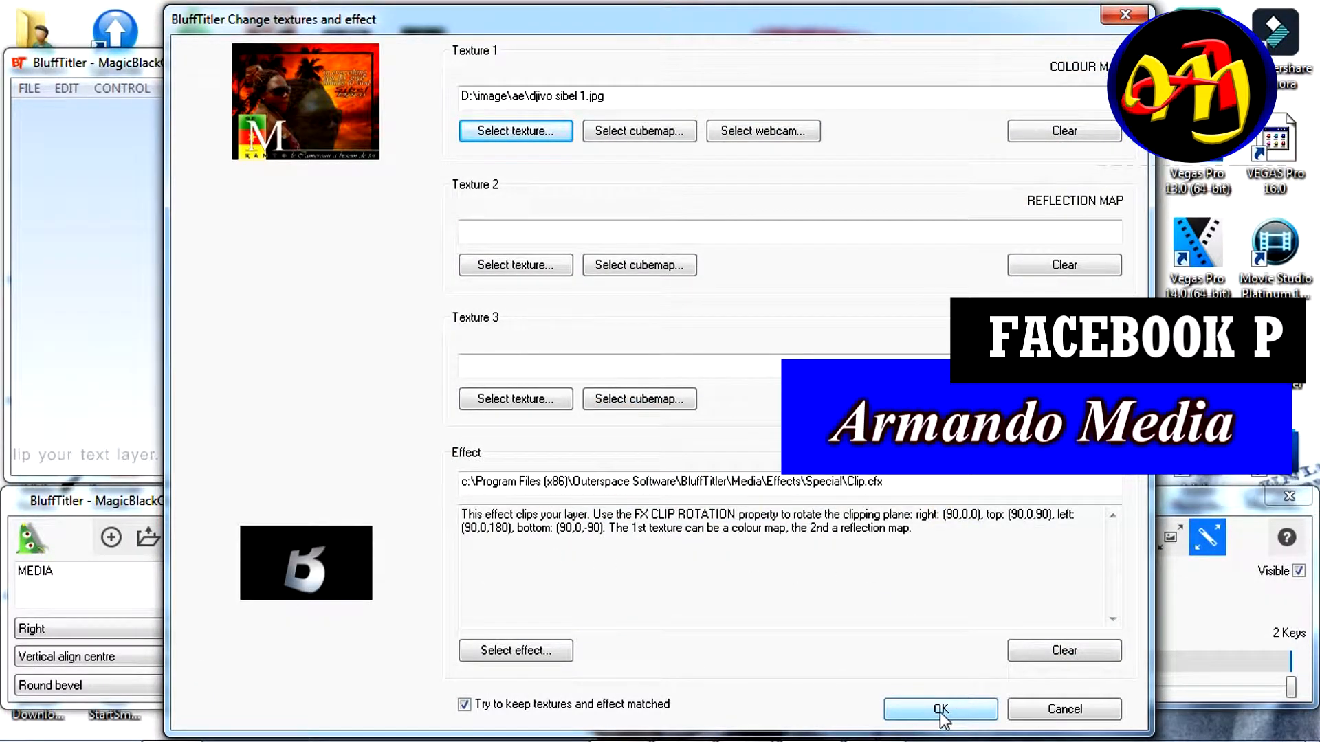
{"action": "left_click", "coordinate": [939, 709]}
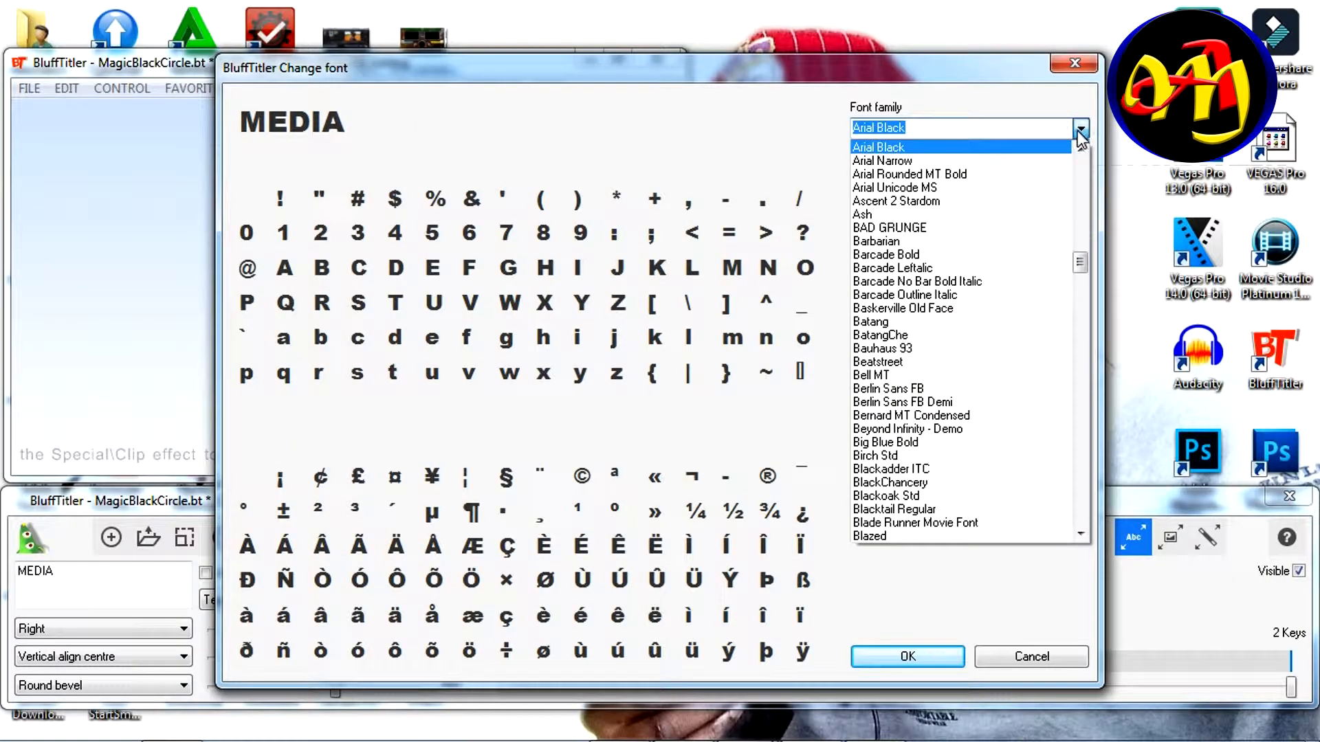
Switch the MEDIA text's font family to Ash and confirm
{"action": "left_click", "coordinate": [861, 214]}
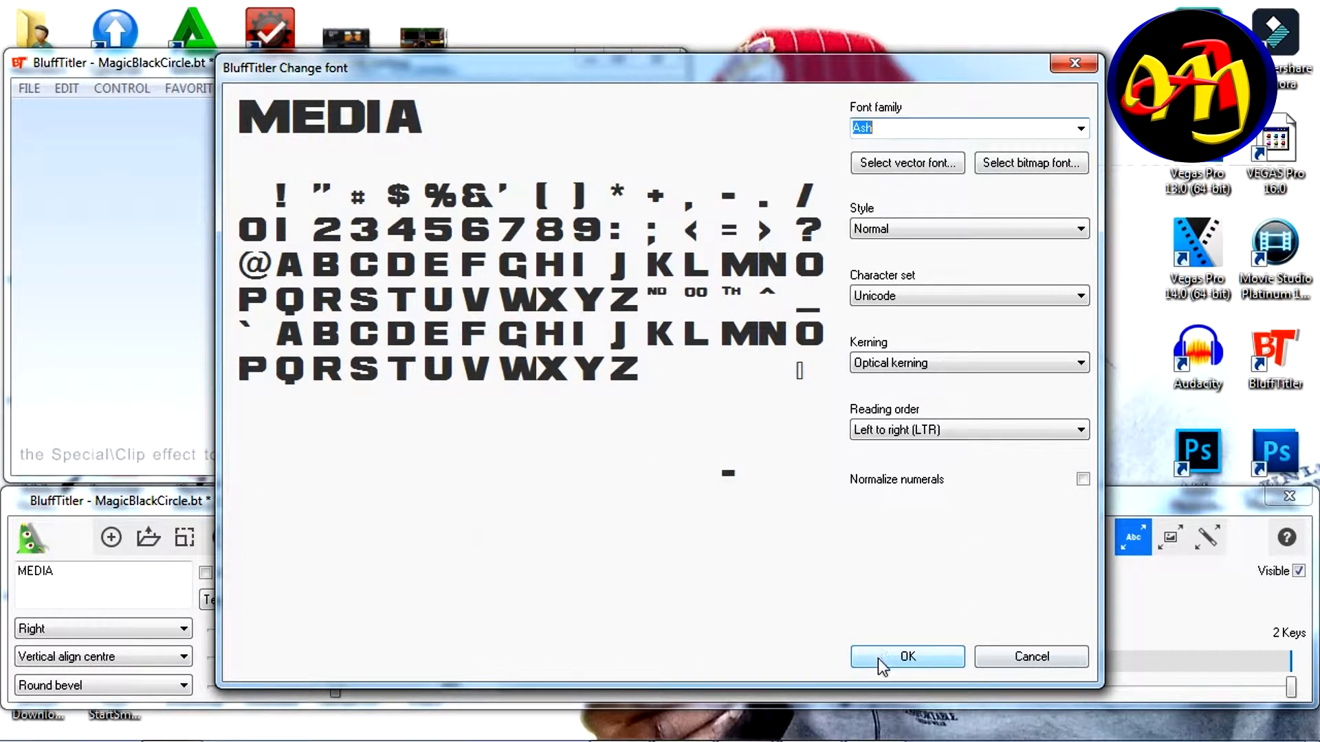
{"action": "left_click", "coordinate": [907, 656]}
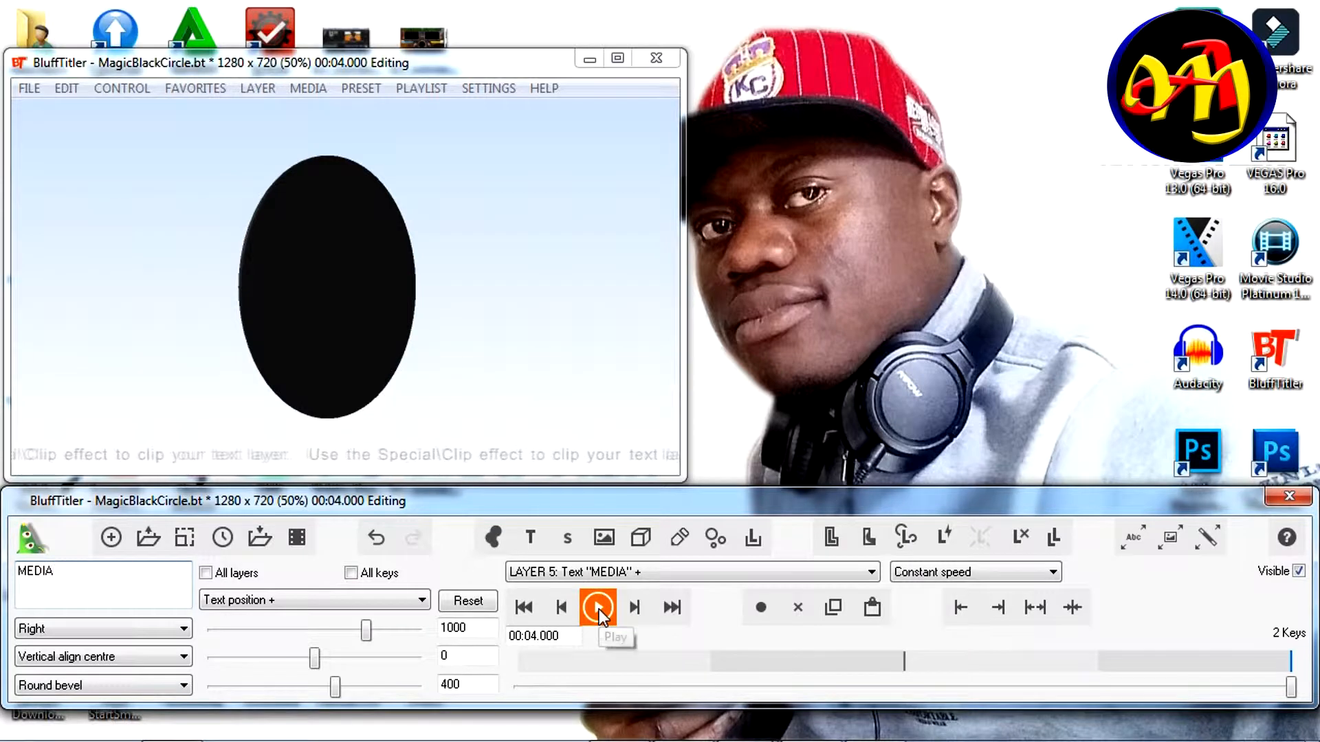
Load a pale pink plasma tunnel background preset and replay the show
{"action": "left_click", "coordinate": [597, 607]}
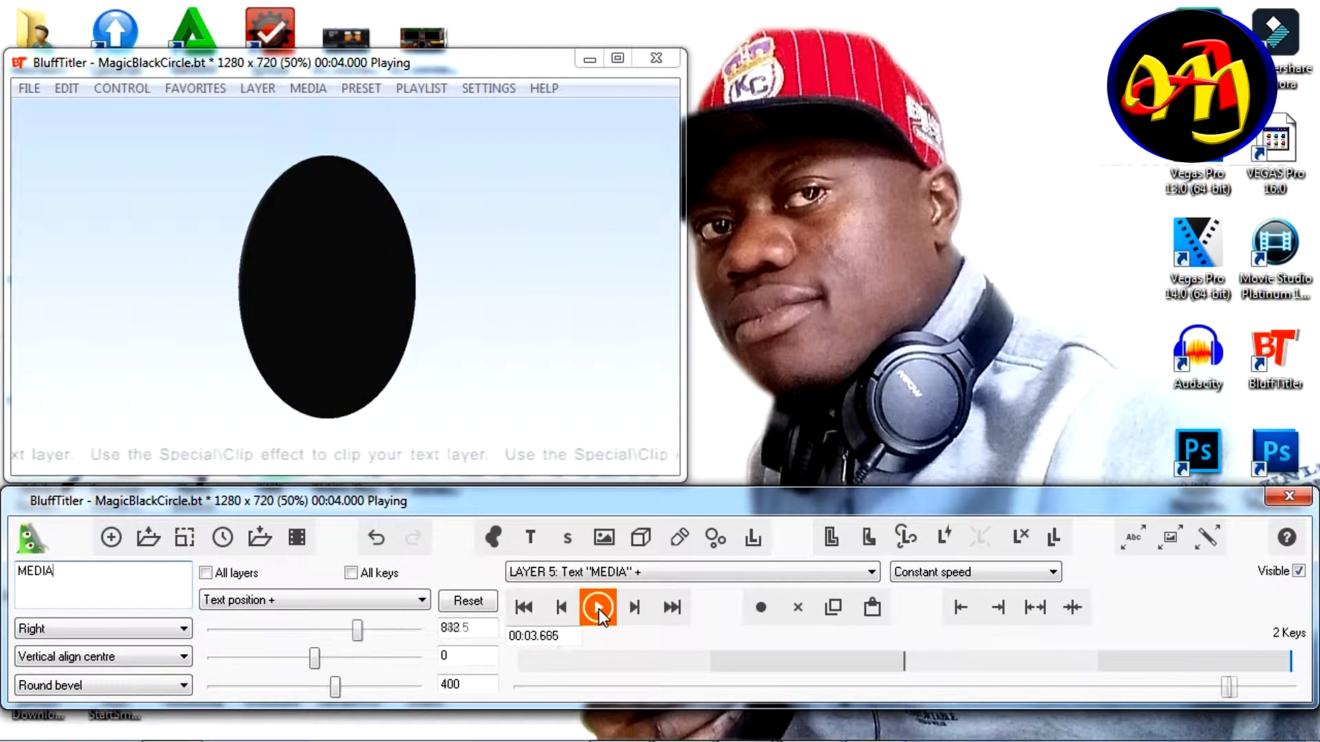
{"action": "left_click", "coordinate": [597, 607]}
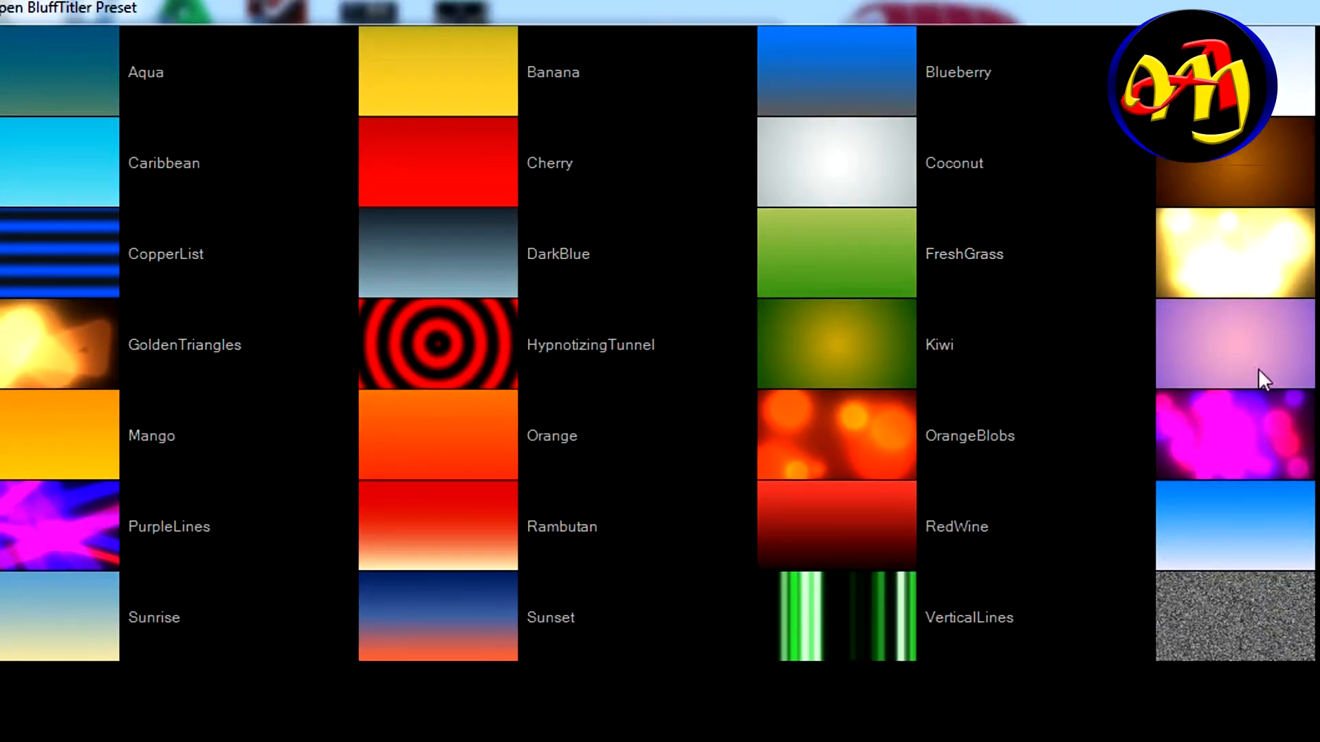
{"action": "mouse_move", "coordinate": [867, 353]}
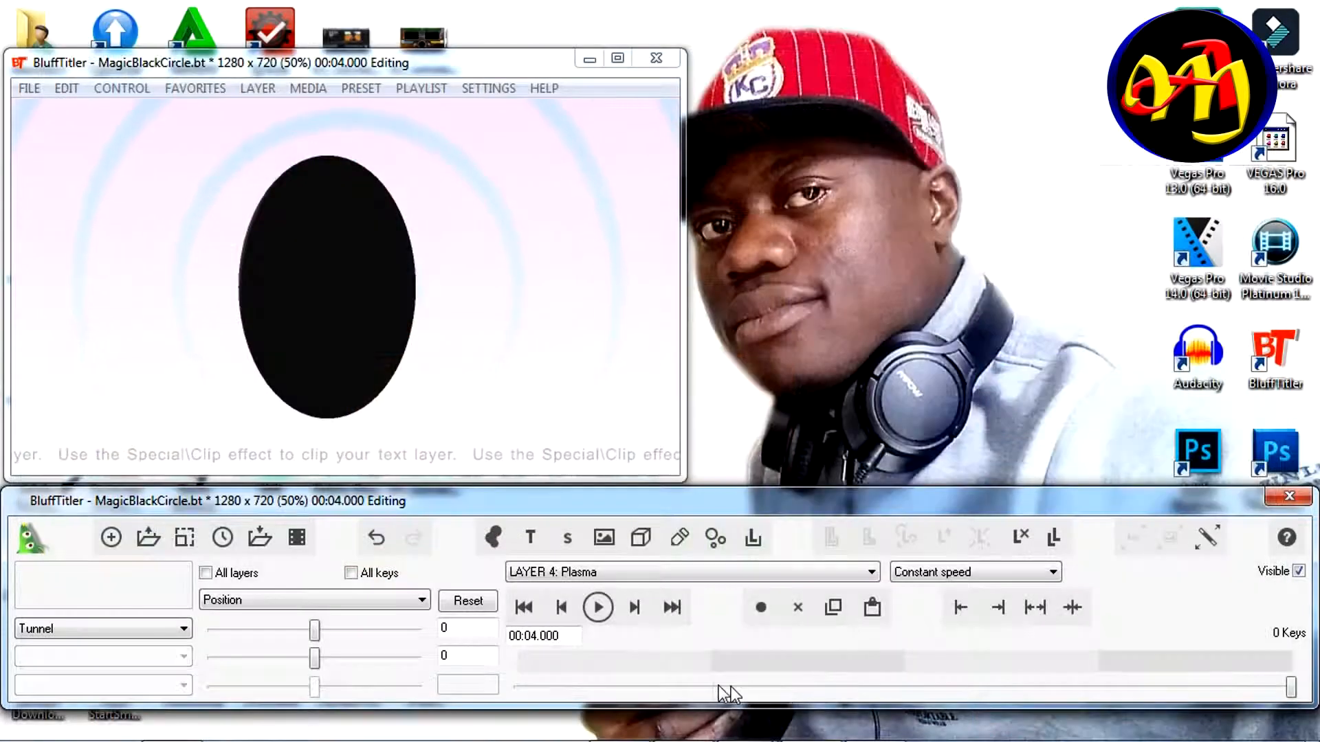
{"action": "left_click", "coordinate": [597, 607]}
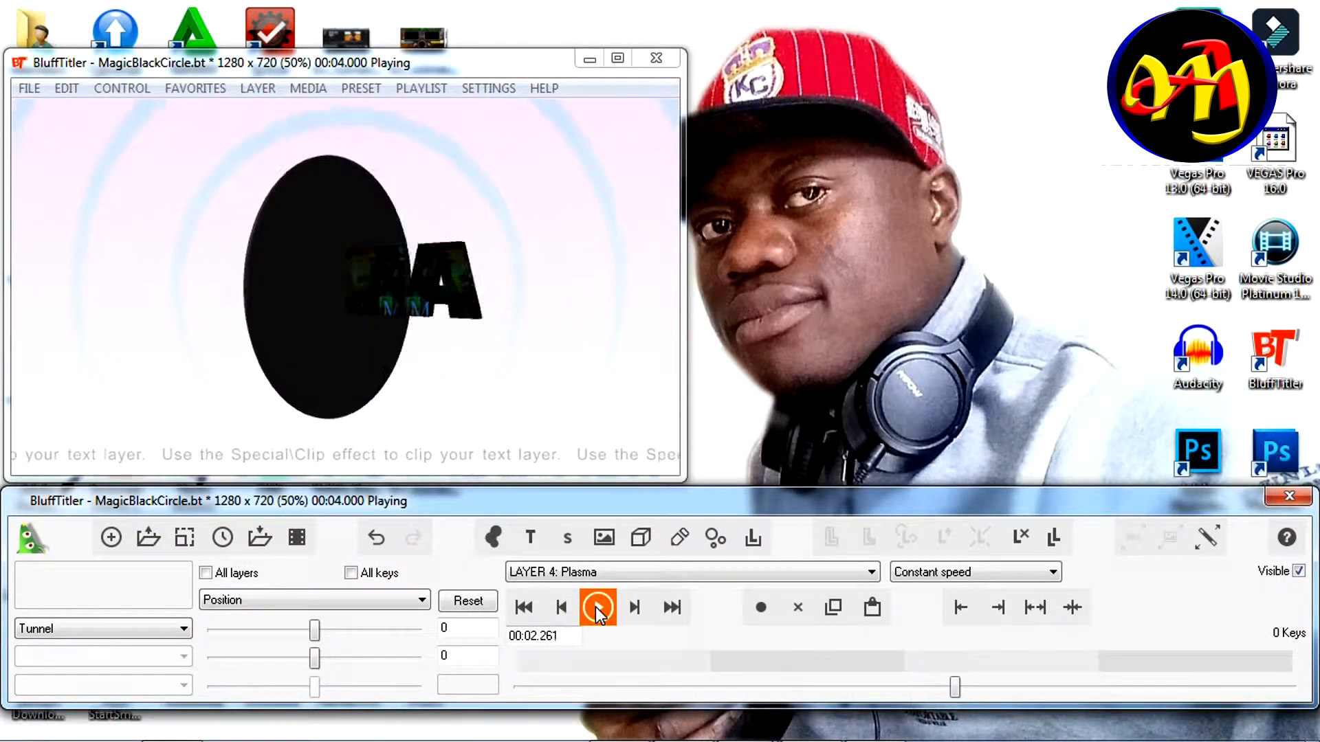
{"action": "left_click", "coordinate": [597, 607]}
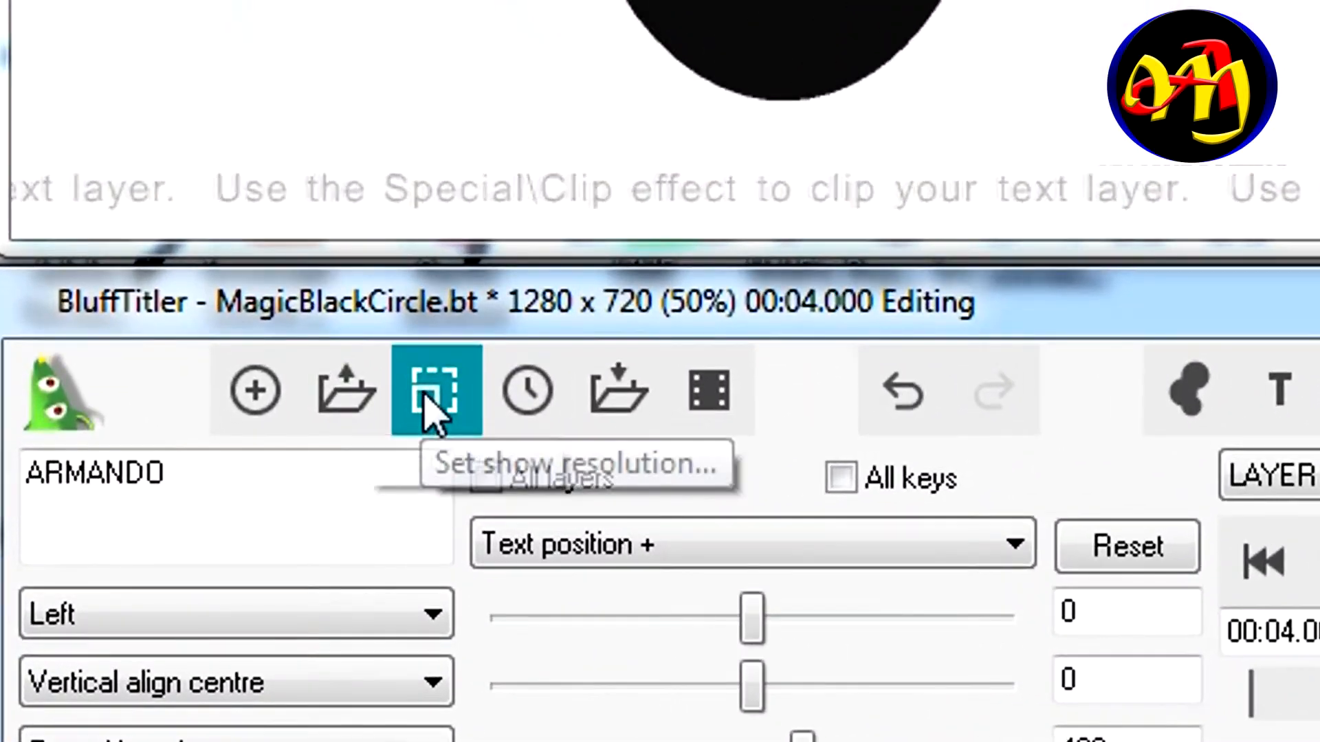
{"action": "left_click", "coordinate": [436, 390]}
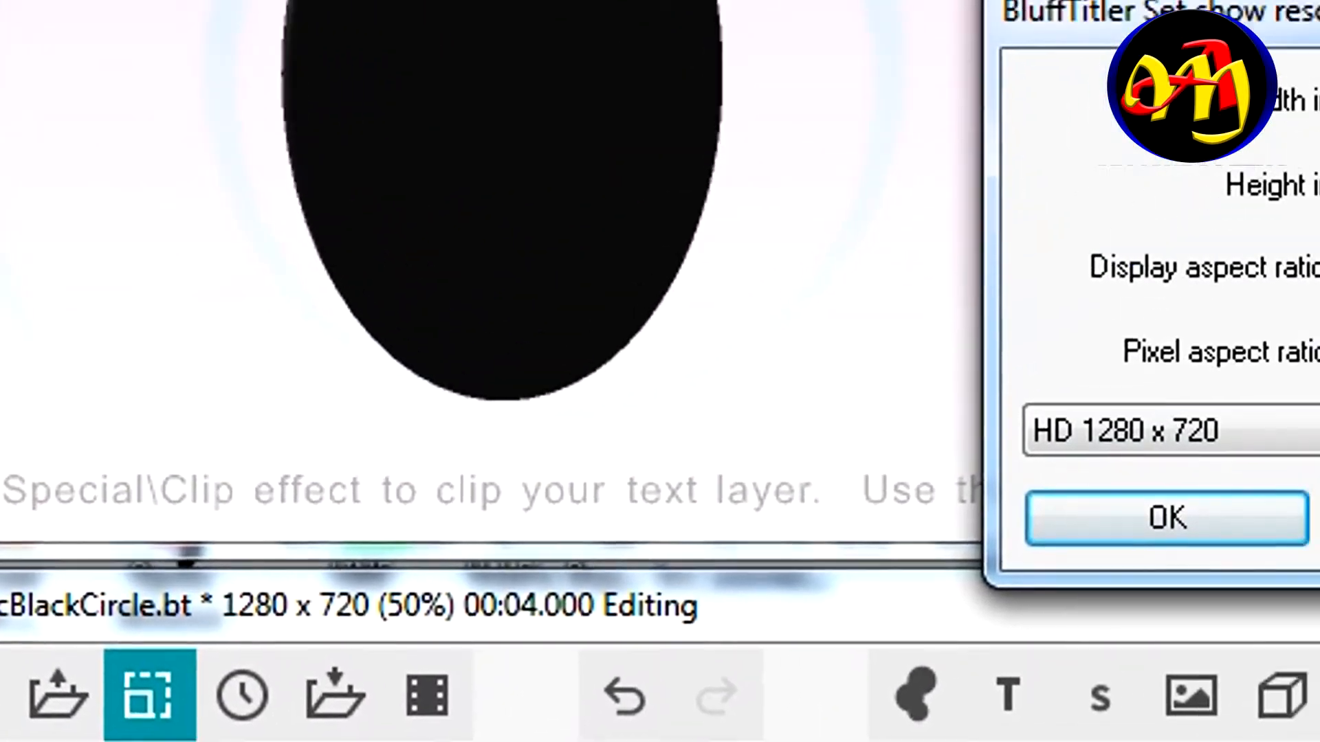
{"action": "left_click", "coordinate": [1162, 431]}
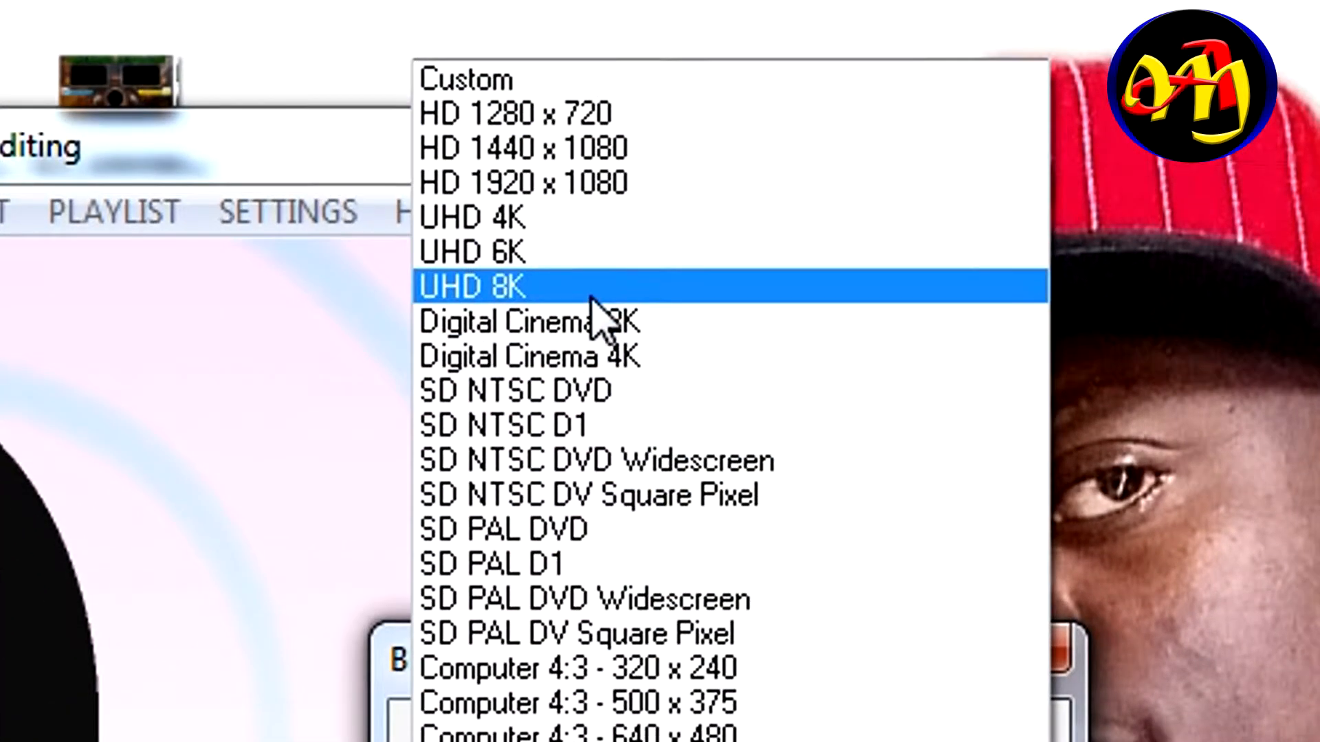
{"action": "scroll", "scroll_direction": "down", "scroll_amount": 3}
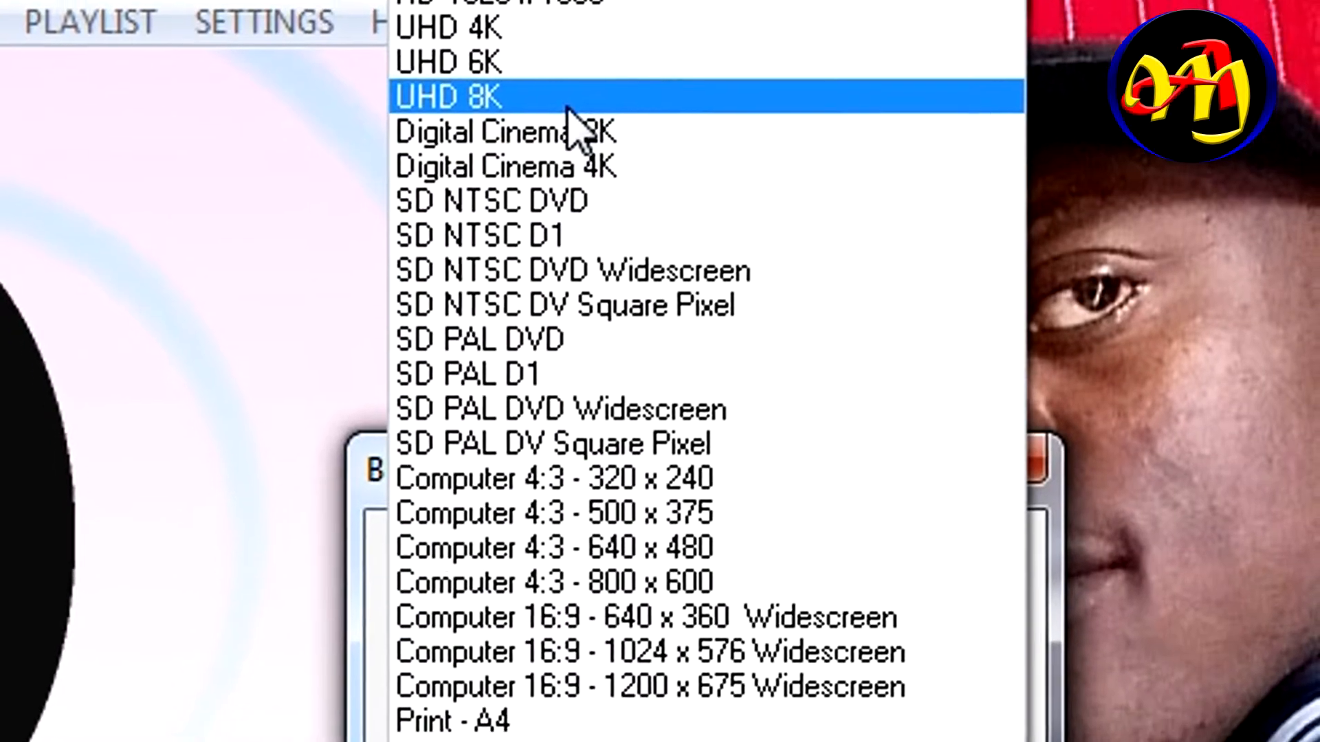
{"action": "scroll", "scroll_direction": "down", "scroll_amount": 3}
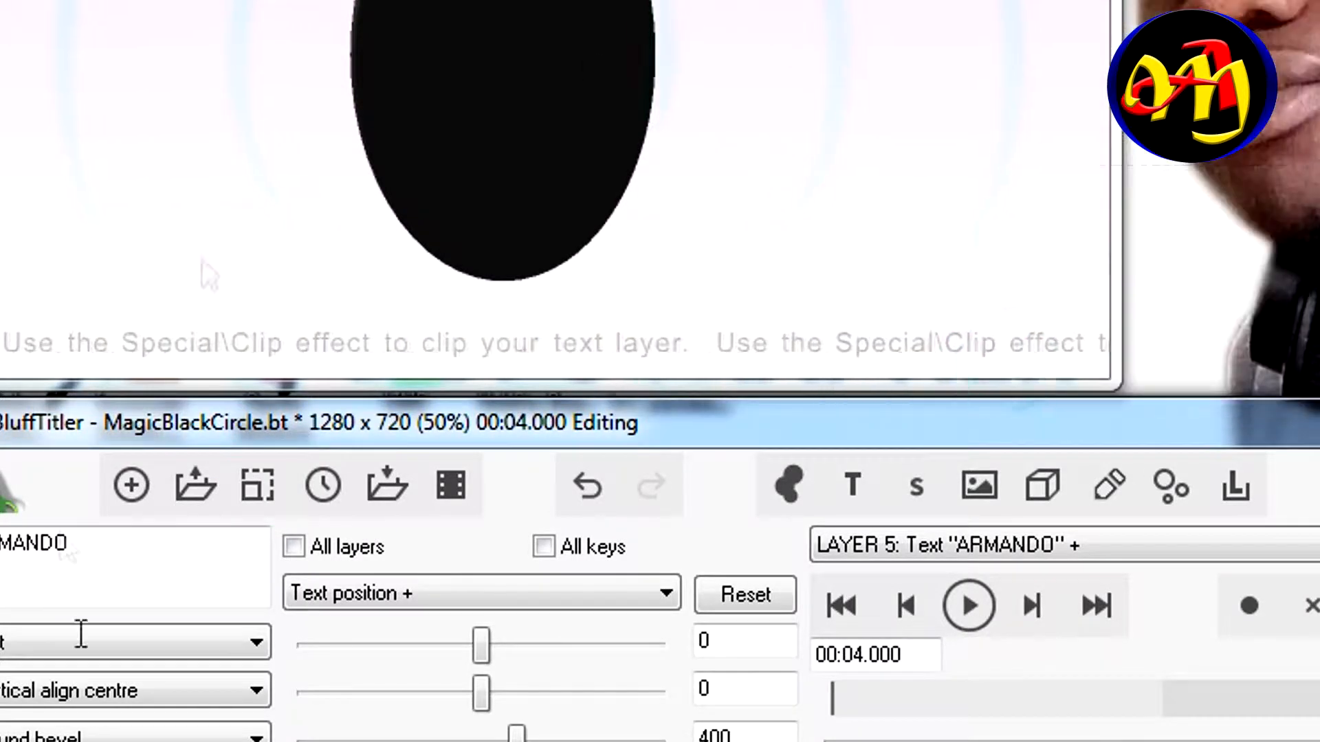
{"action": "mouse_move", "coordinate": [322, 486]}
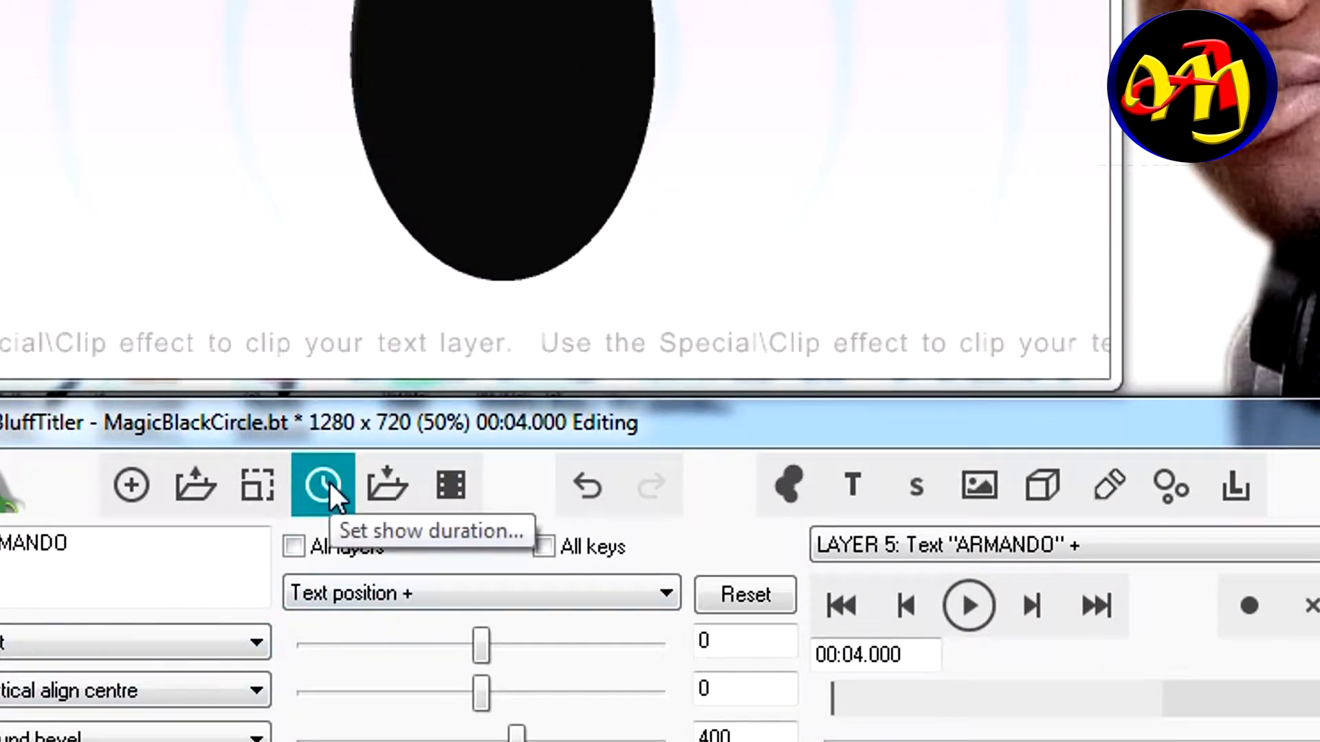
Enter 7 seconds as the new show duration and stretch the animation
{"action": "left_click", "coordinate": [322, 486]}
{"action": "type", "text": "7"}
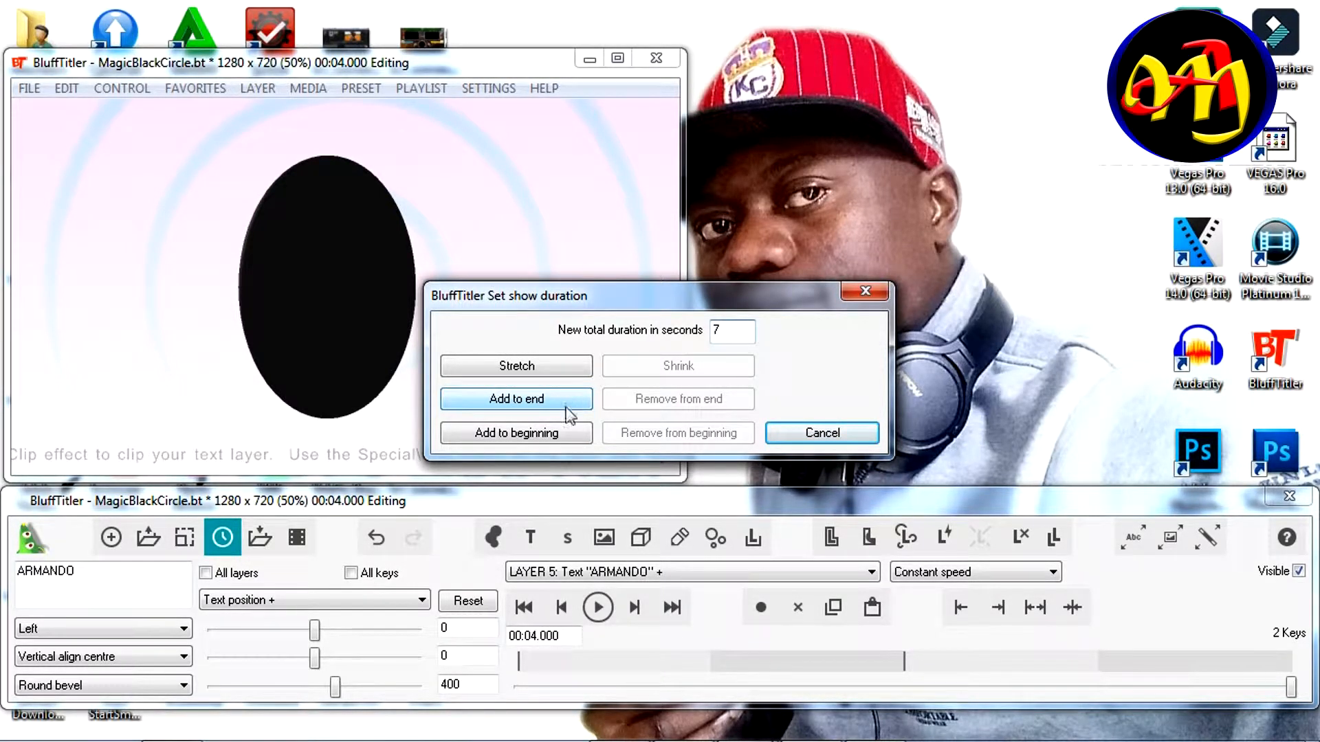
{"action": "mouse_move", "coordinate": [516, 433]}
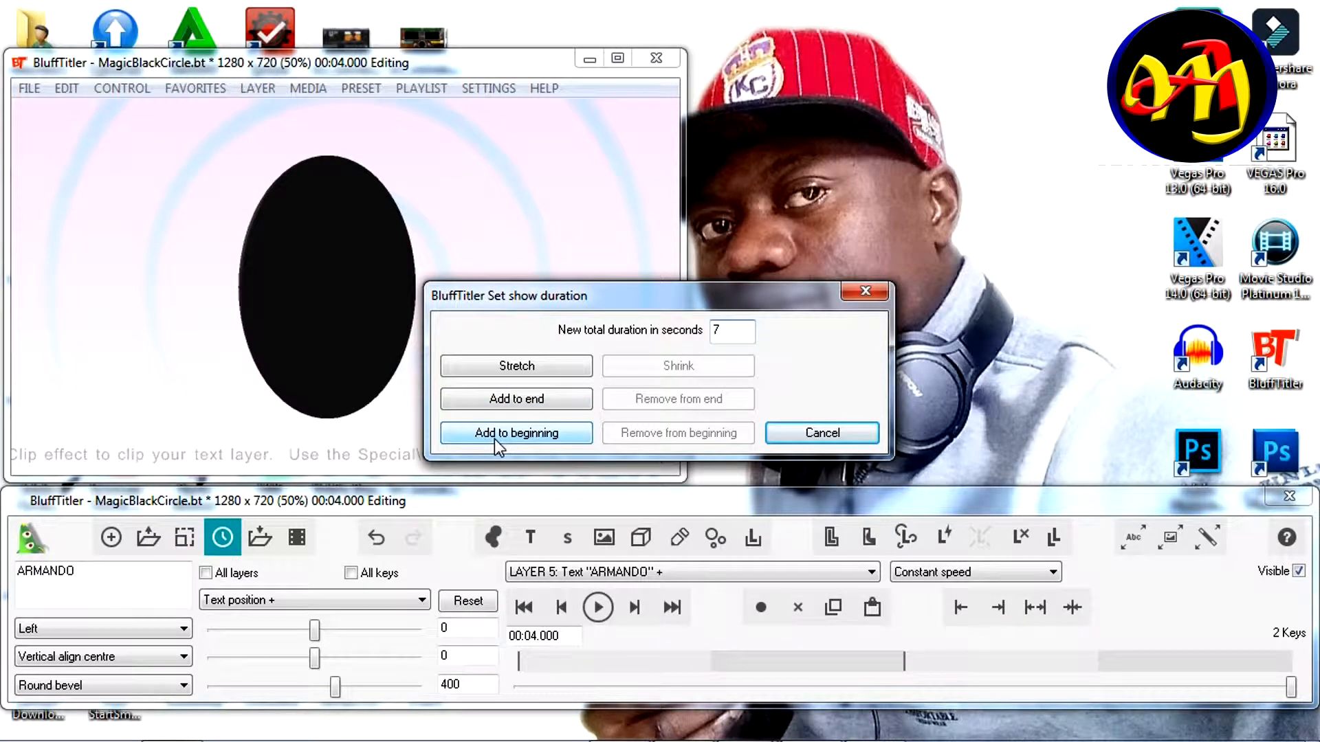
{"action": "mouse_move", "coordinate": [503, 391]}
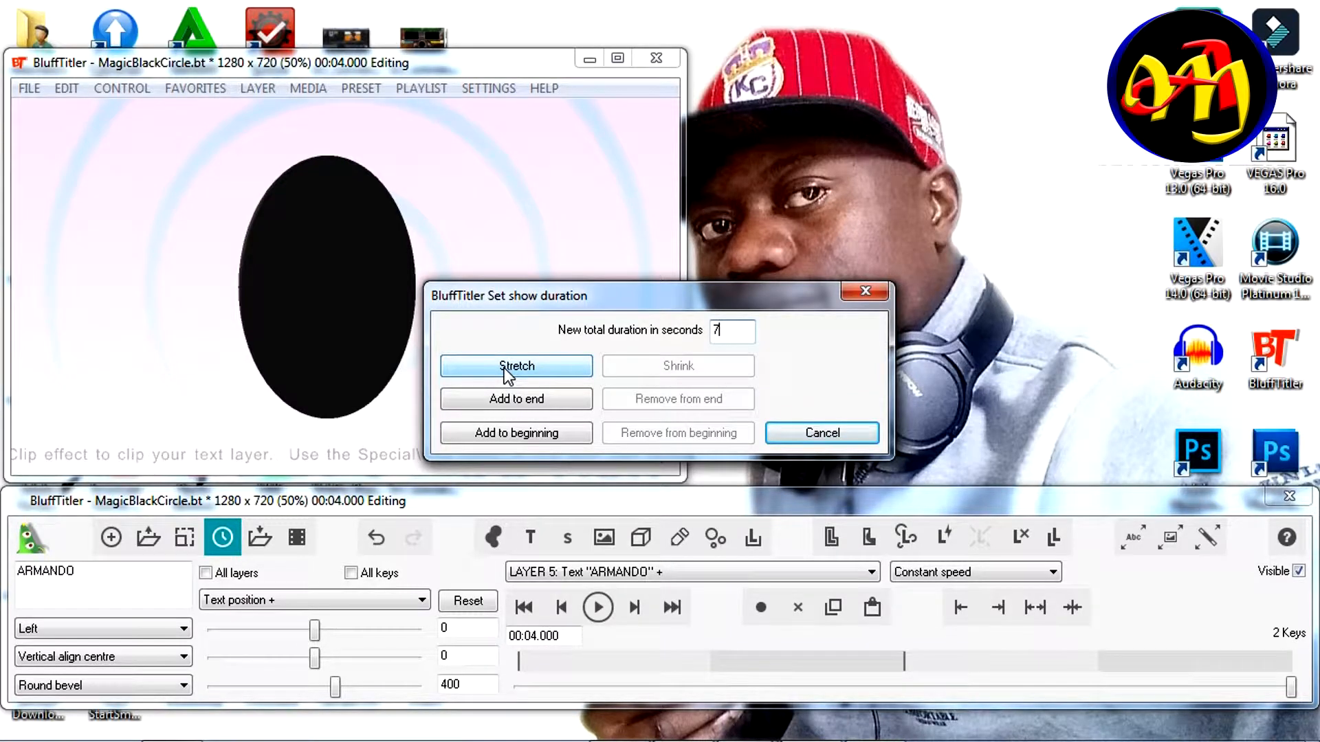
{"action": "left_click", "coordinate": [516, 365]}
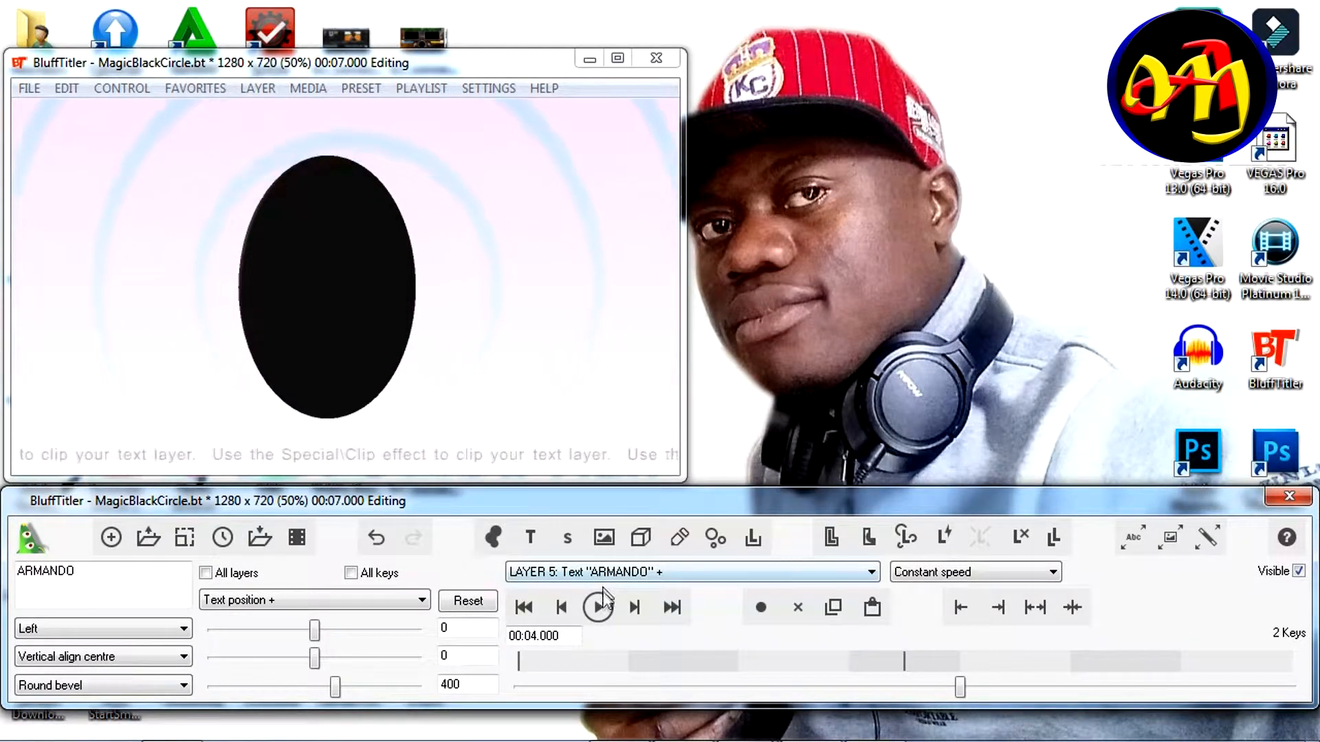
{"action": "left_click", "coordinate": [523, 607]}
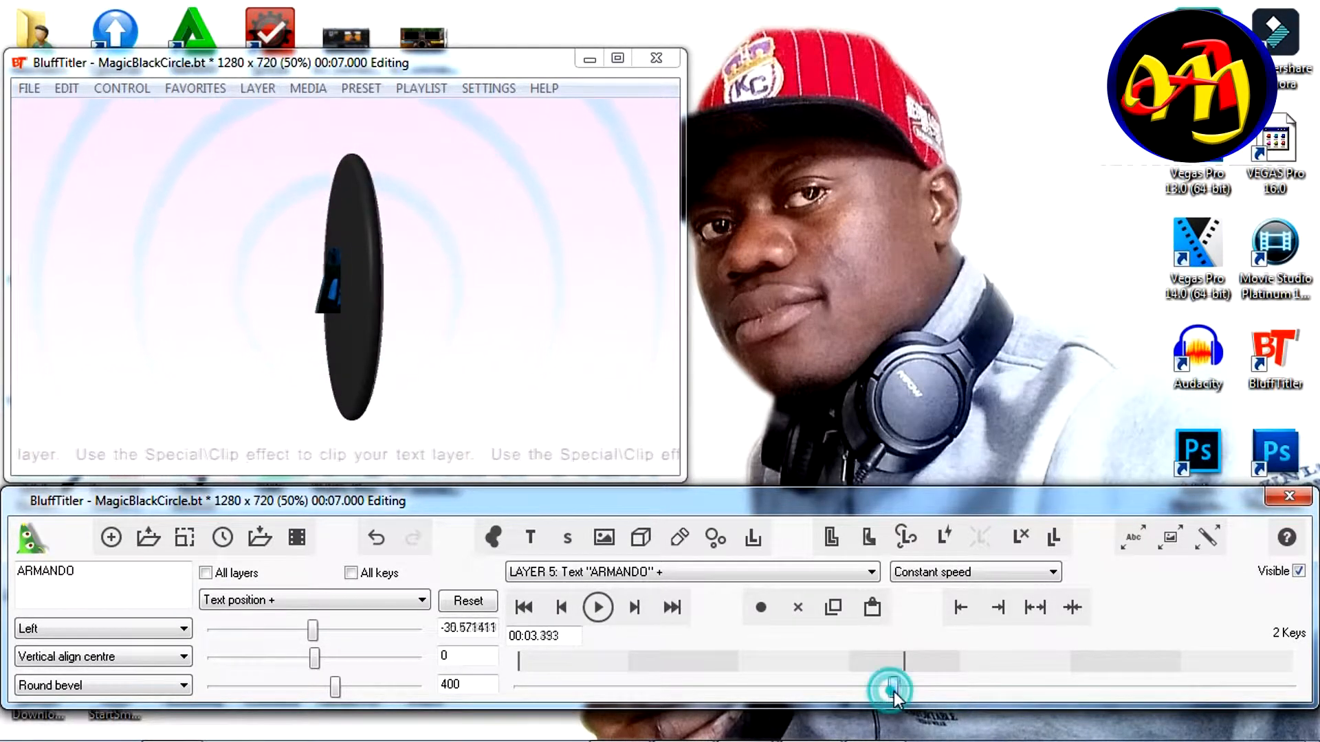
{"action": "left_click", "coordinate": [671, 607]}
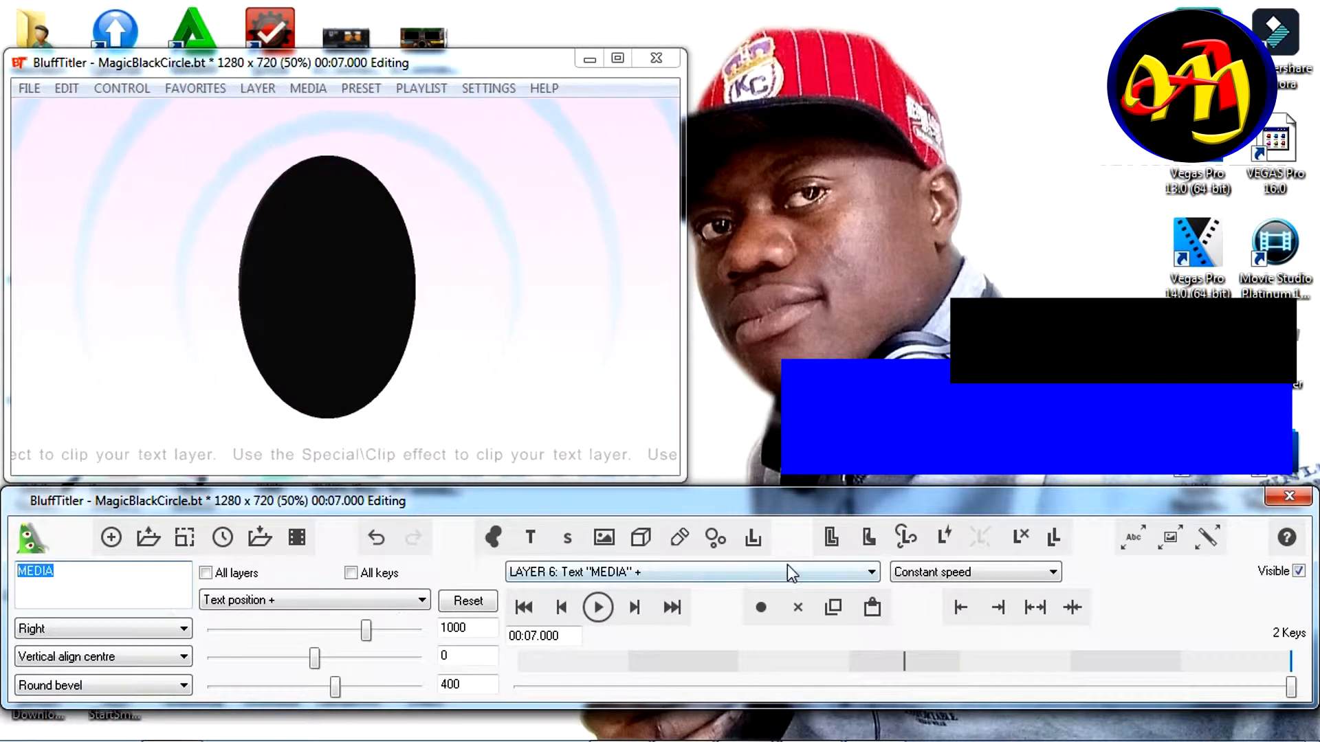
{"action": "left_click", "coordinate": [869, 571]}
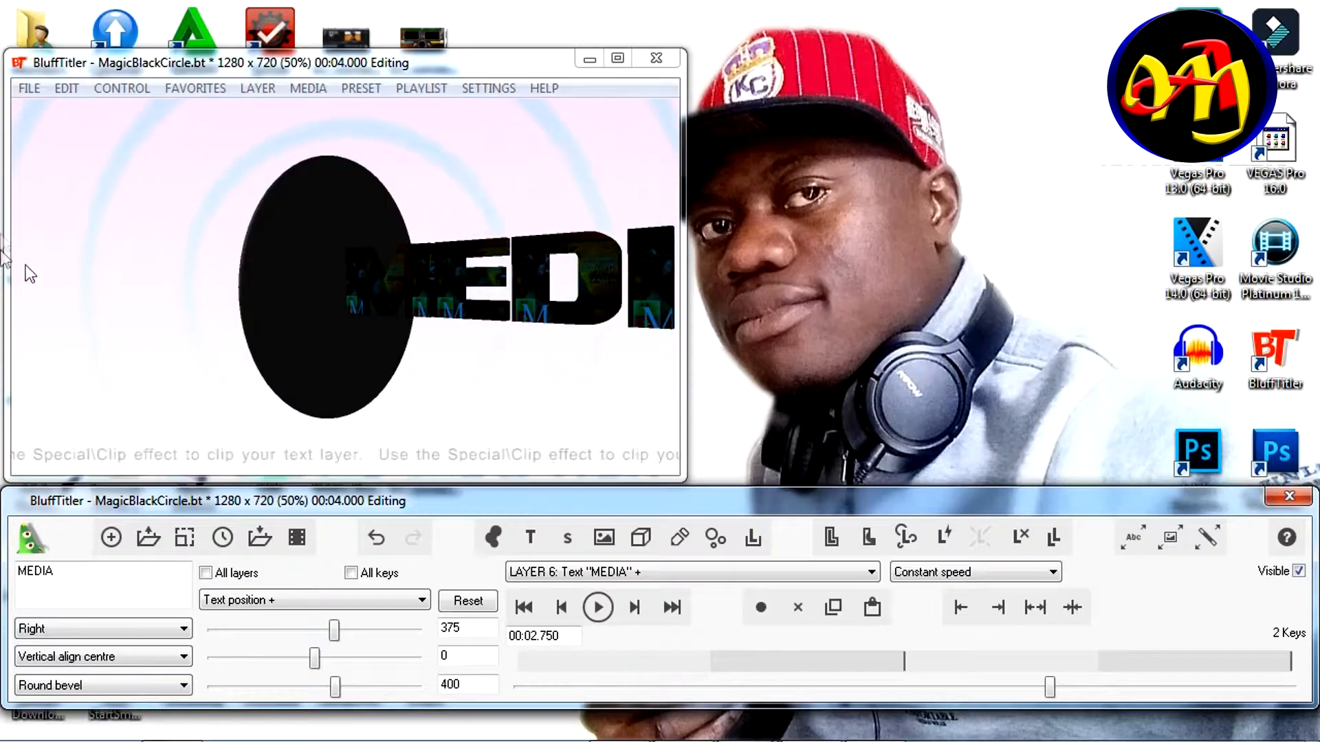
{"action": "left_click", "coordinate": [29, 87]}
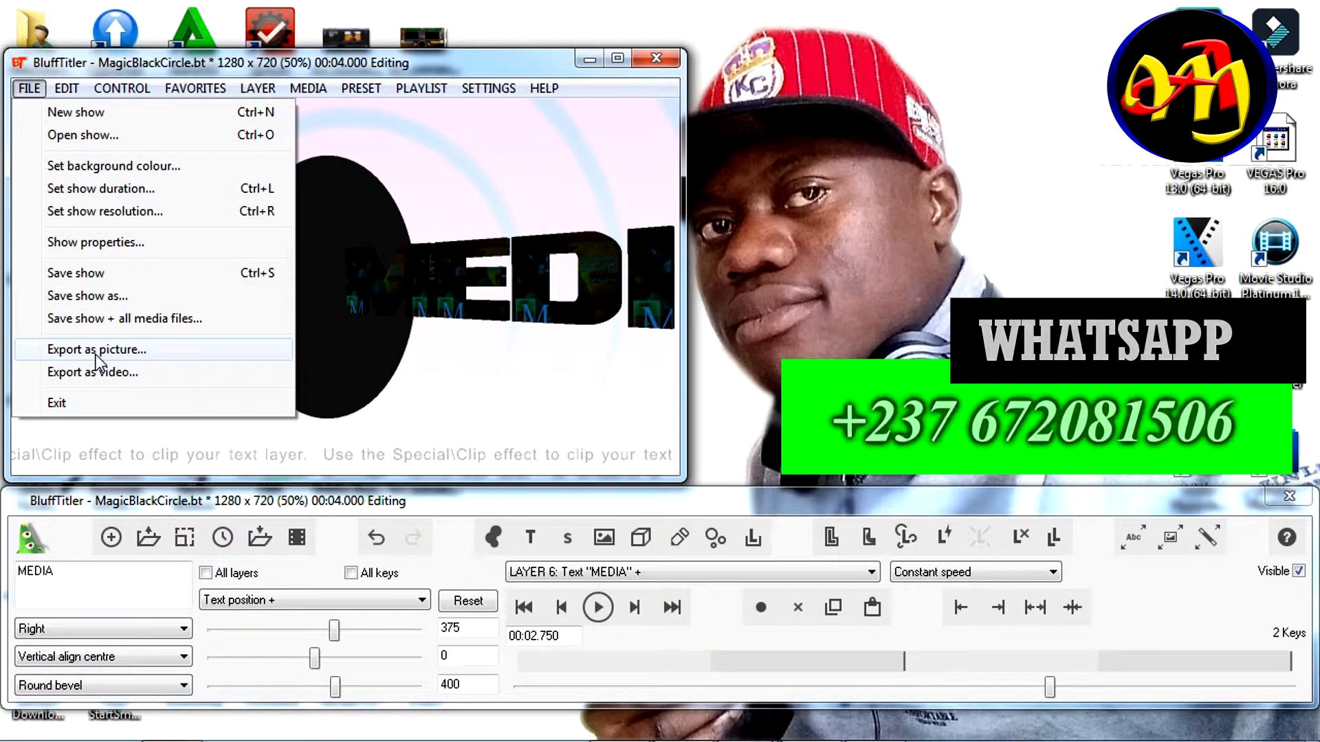
{"action": "mouse_move", "coordinate": [92, 372]}
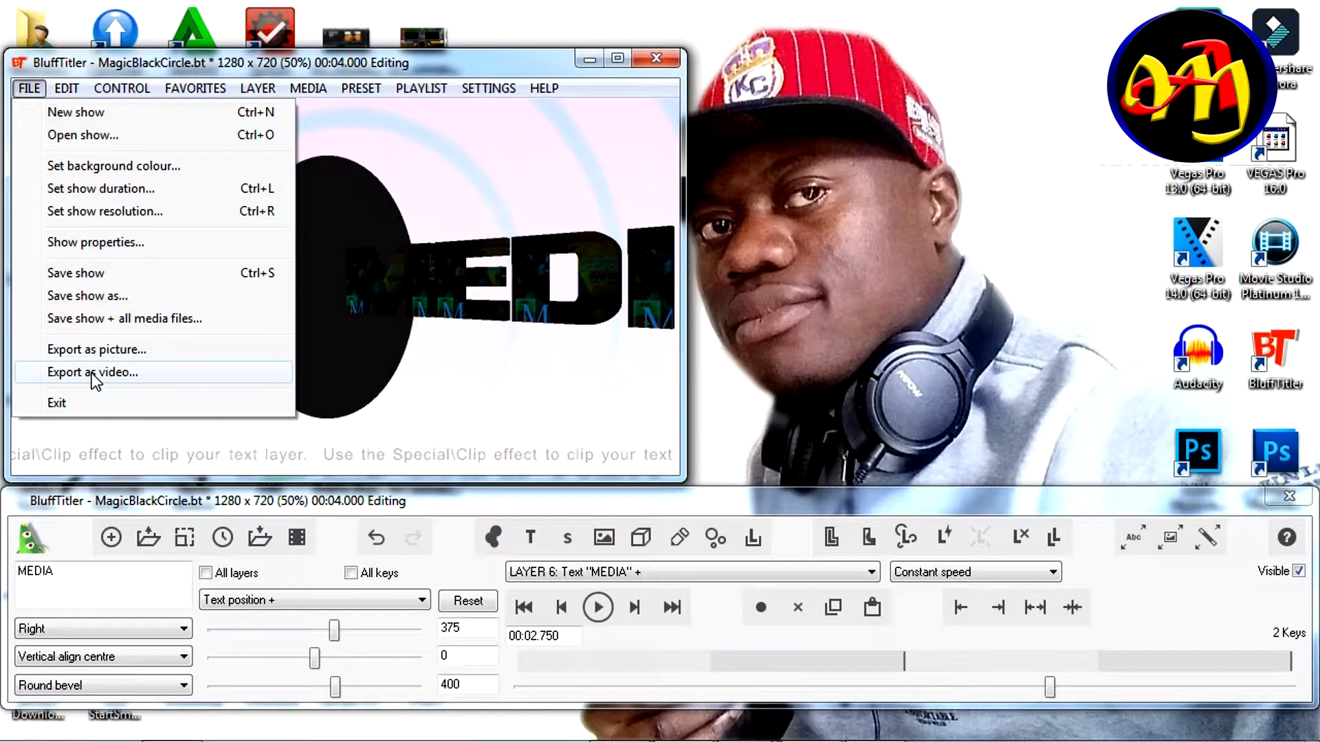
Export an uncompressed 25 fps AVI video named media into the Exports folder
{"action": "left_click", "coordinate": [93, 371]}
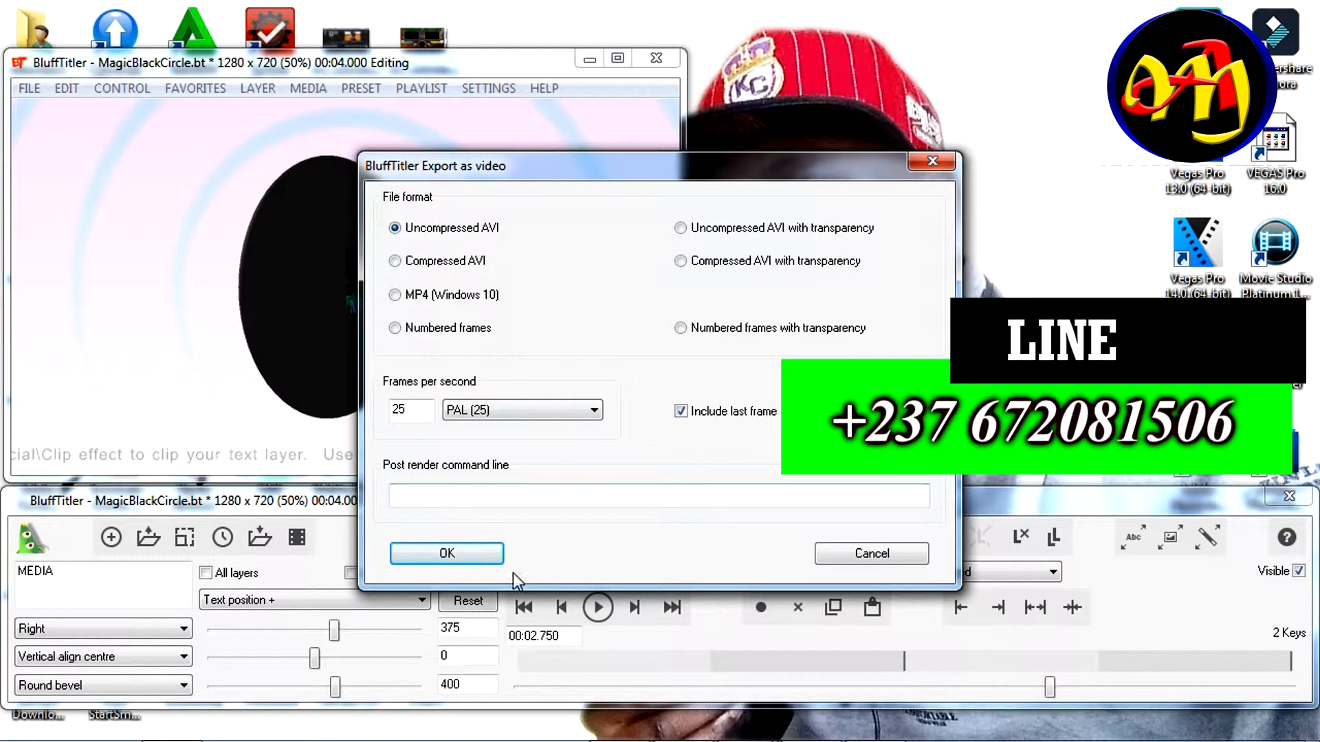
{"action": "left_click", "coordinate": [447, 553]}
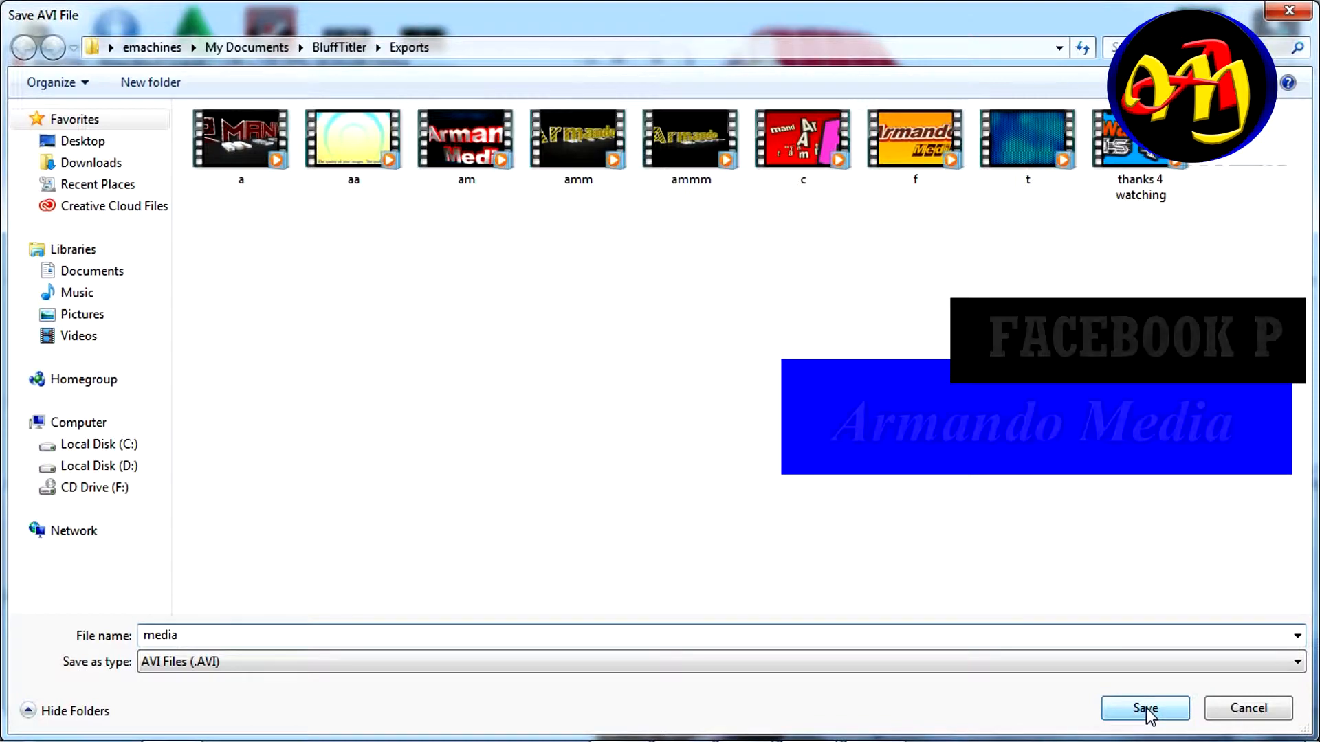
{"action": "left_click", "coordinate": [1144, 708]}
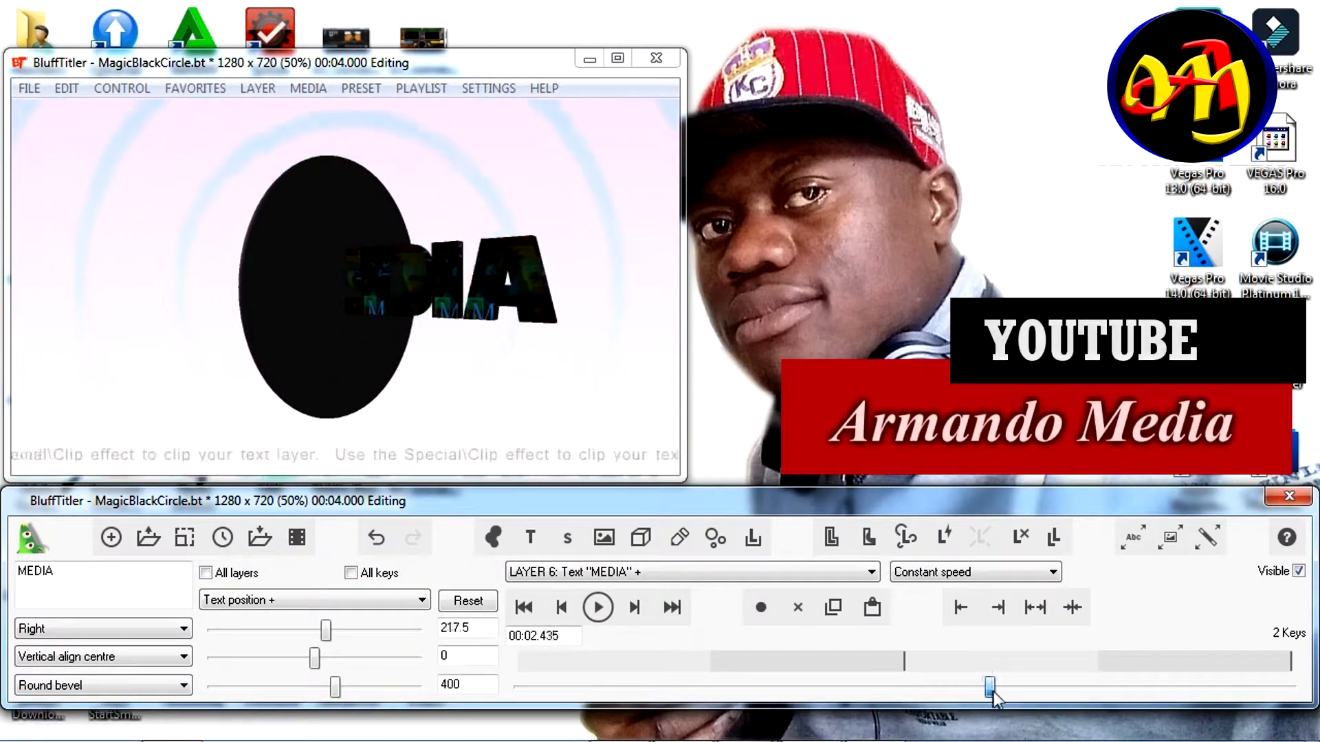
Export the current frame without transparency as the PNG picture 'media' into the Exports folder
{"action": "left_click", "coordinate": [29, 87]}
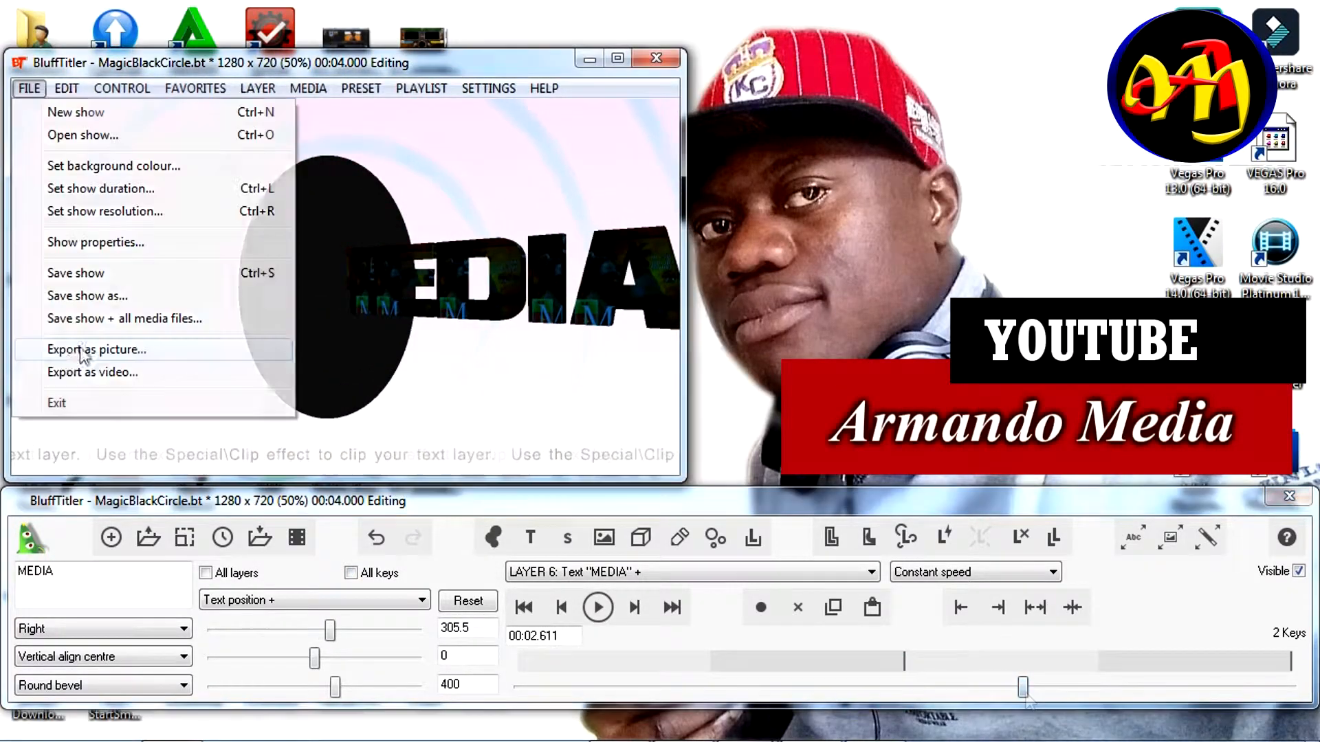
{"action": "left_click", "coordinate": [95, 349]}
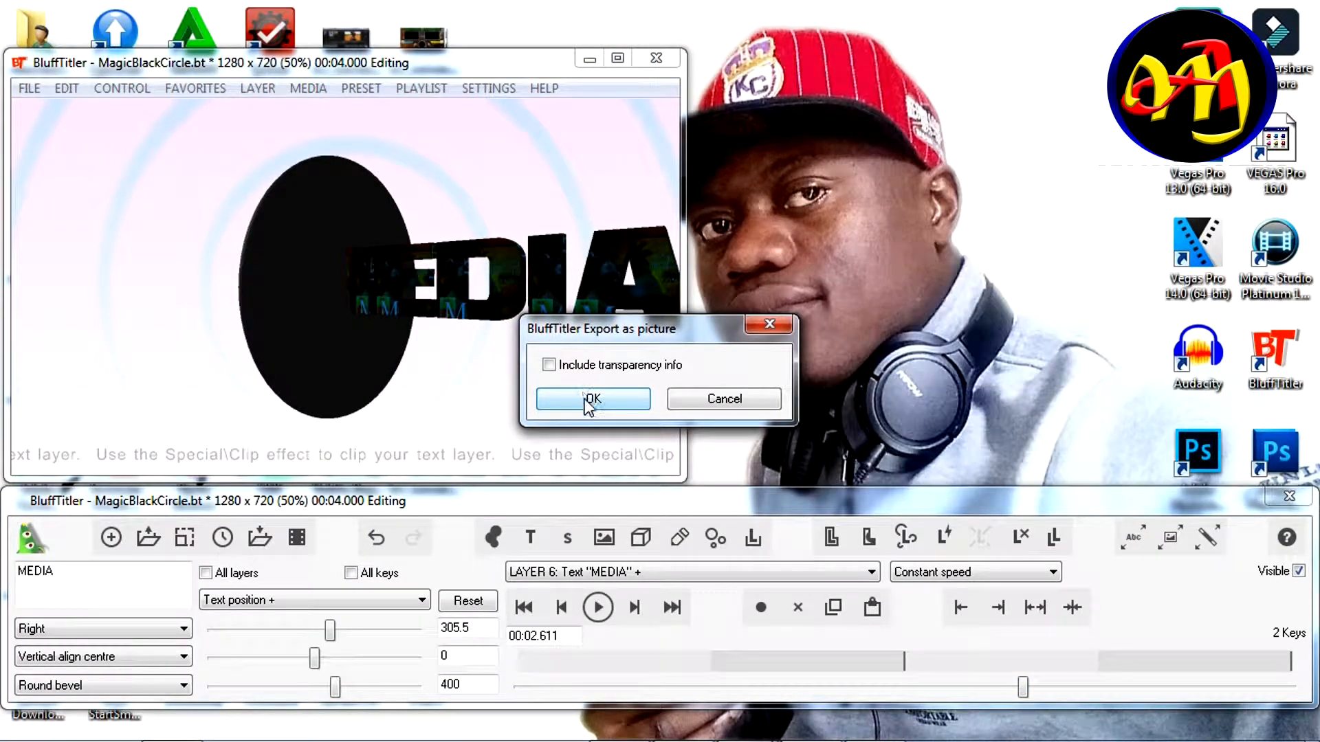
{"action": "left_click", "coordinate": [593, 398]}
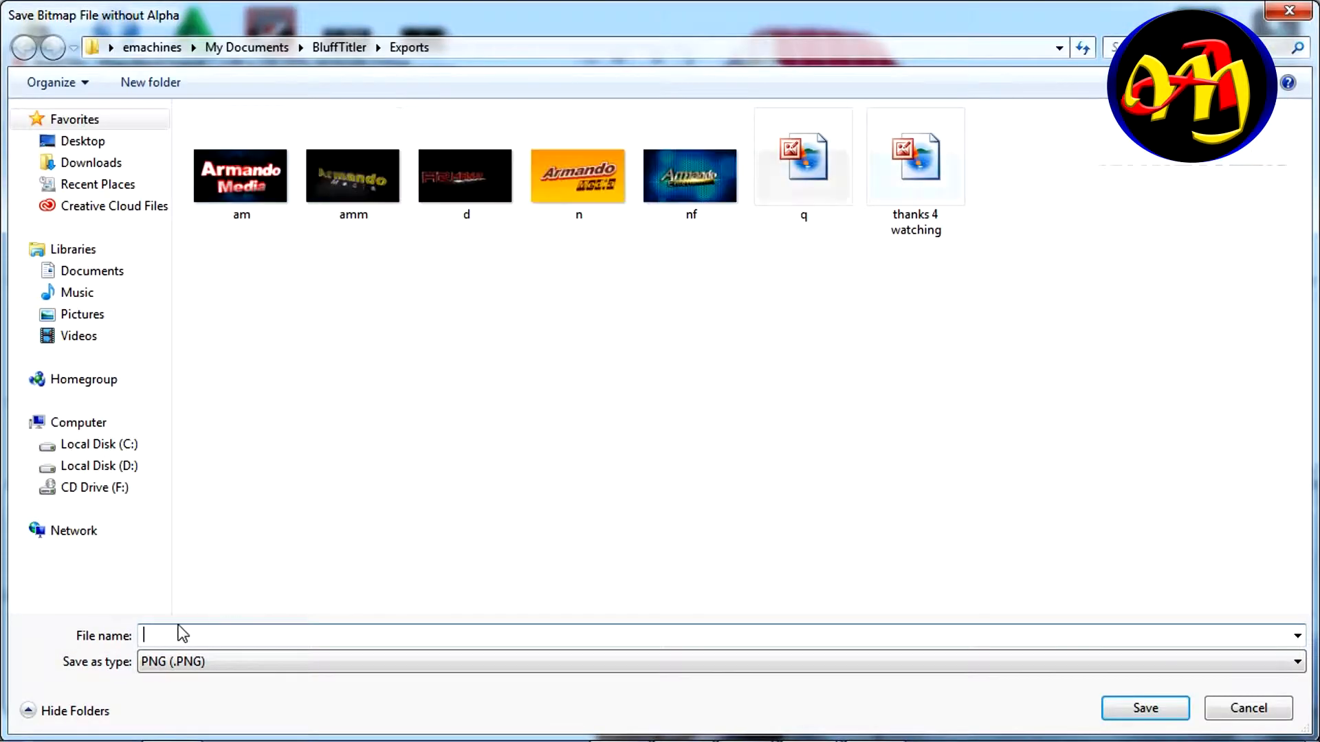
{"action": "left_click", "coordinate": [1298, 661]}
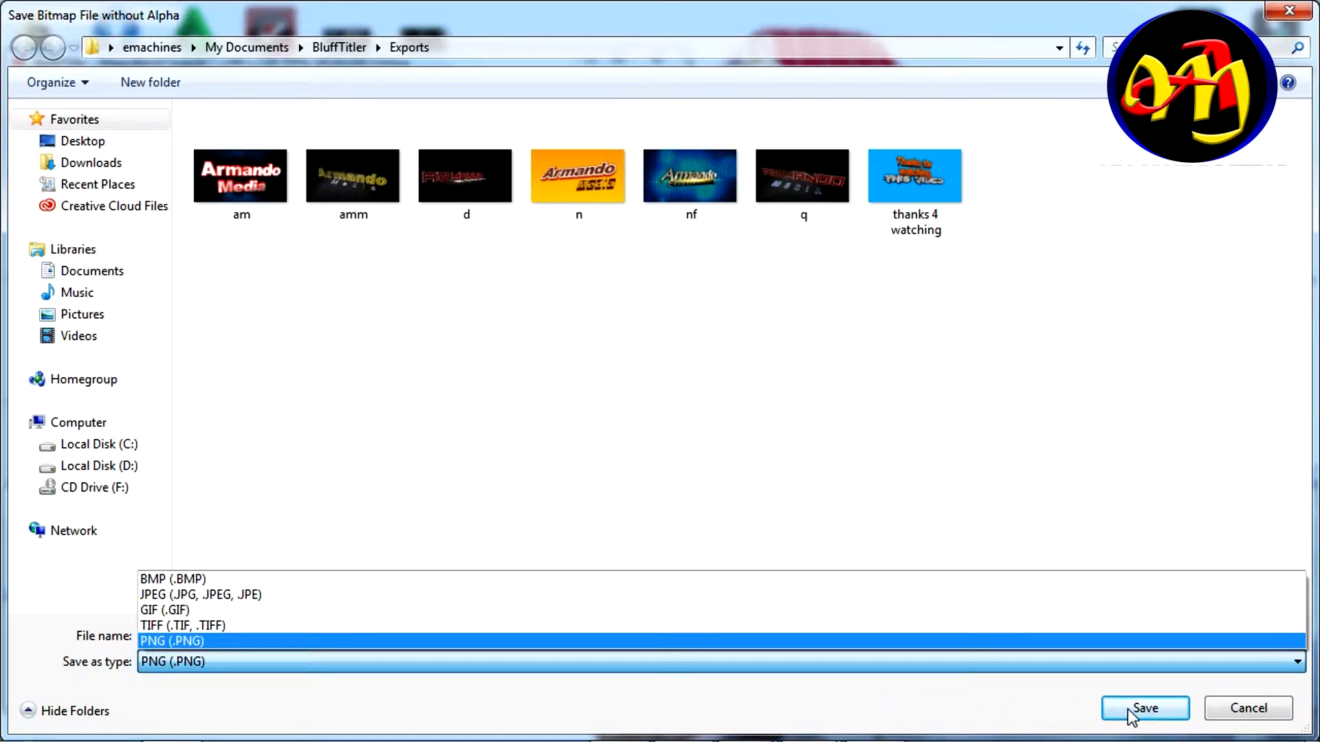
{"action": "left_click", "coordinate": [1144, 708]}
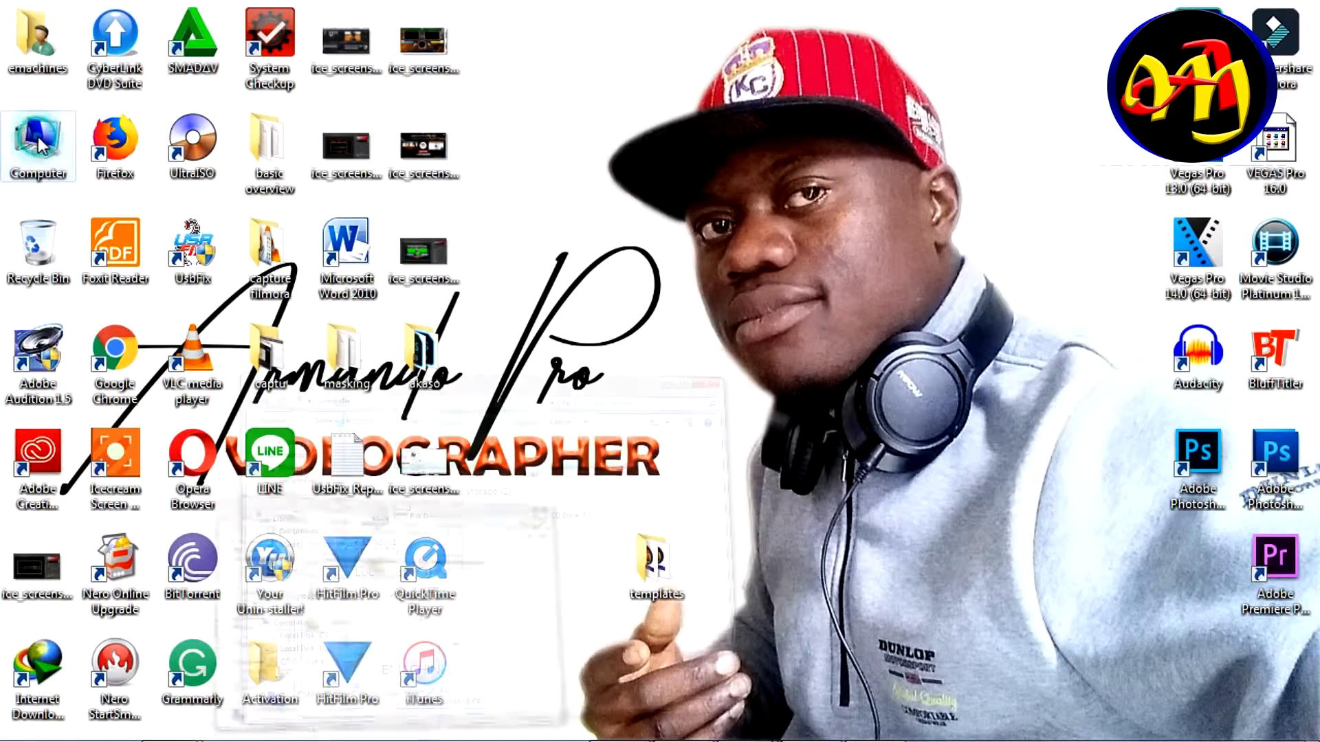
Browse to Documents > BluffTitler > Exports and play the exported AVI video in VLC
{"action": "double_click", "coordinate": [38, 143]}
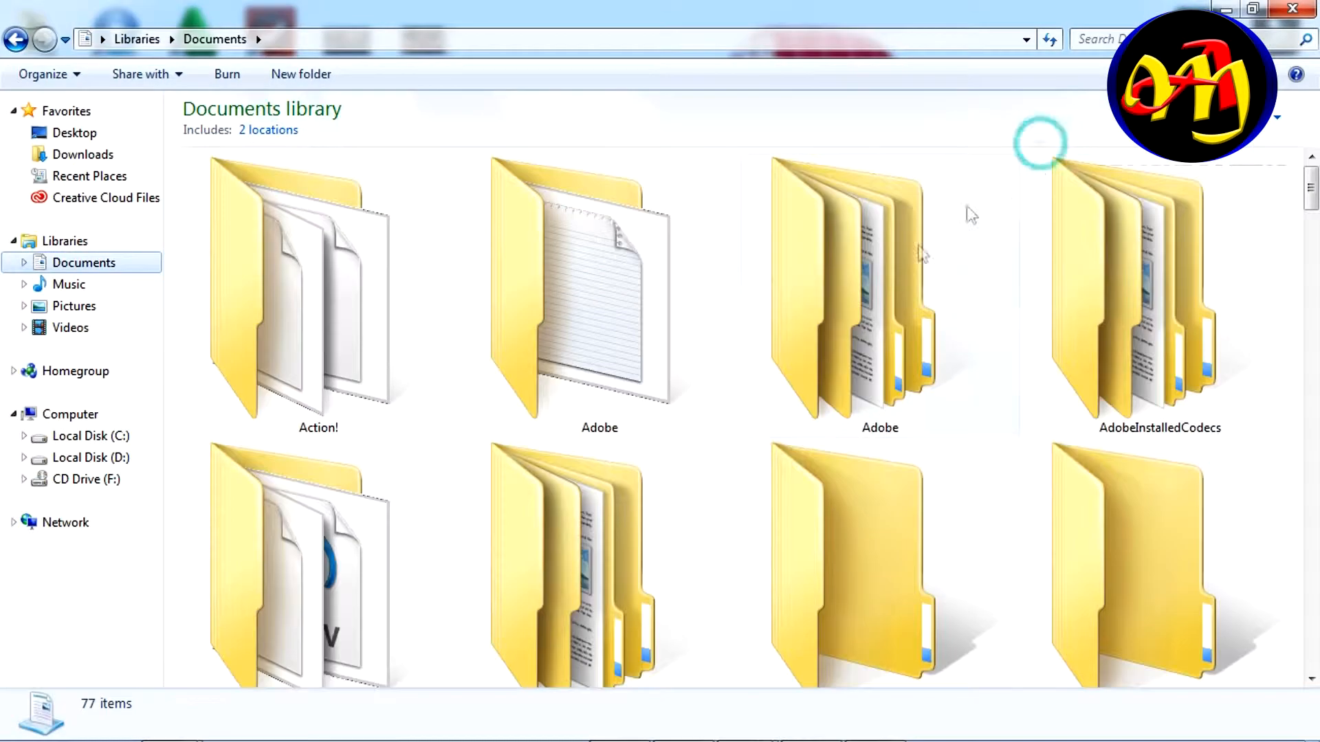
{"action": "left_click", "coordinate": [599, 290]}
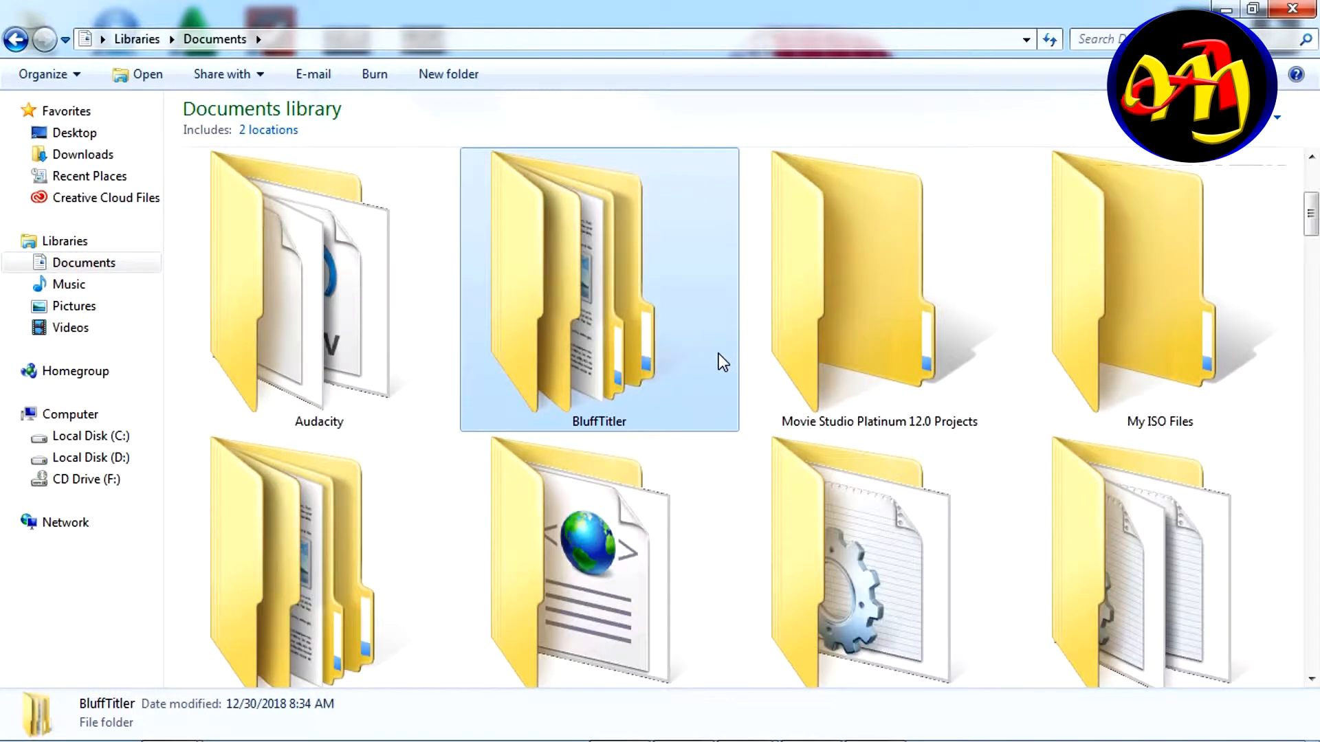
{"action": "double_click", "coordinate": [599, 290]}
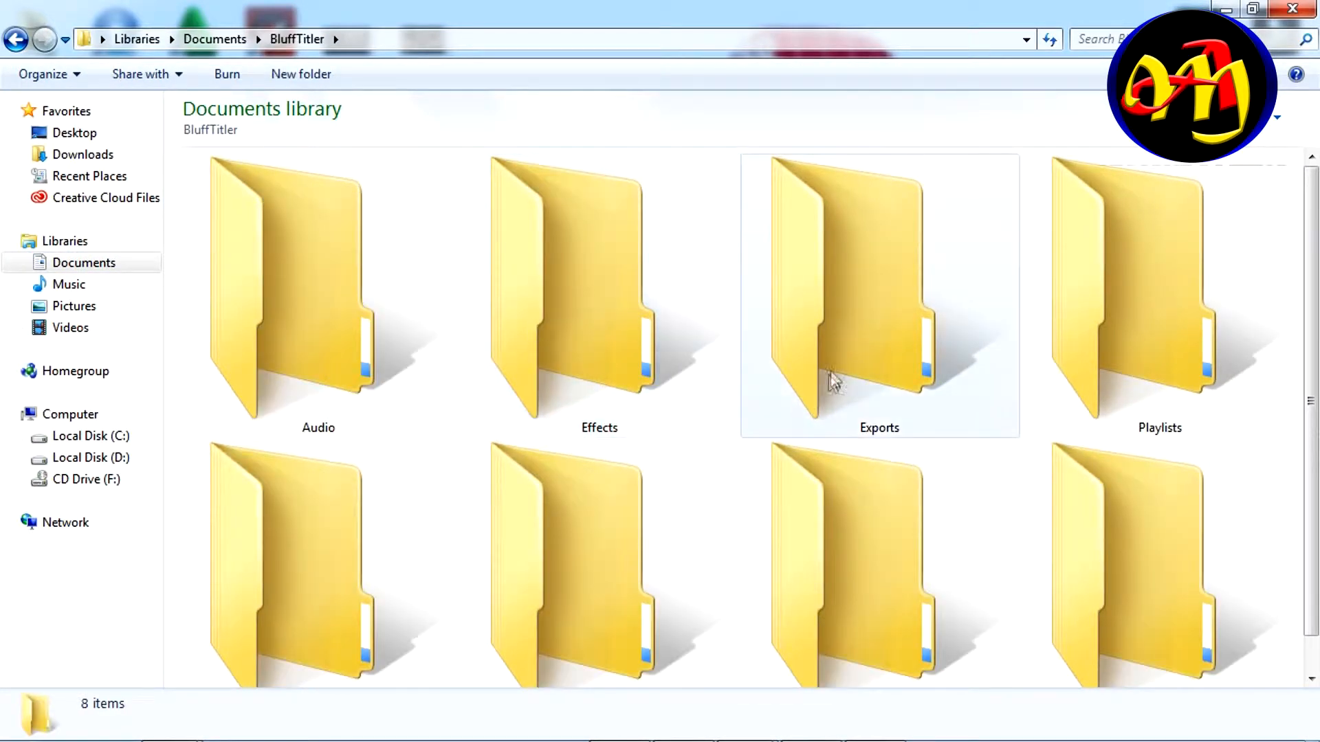
{"action": "double_click", "coordinate": [878, 286]}
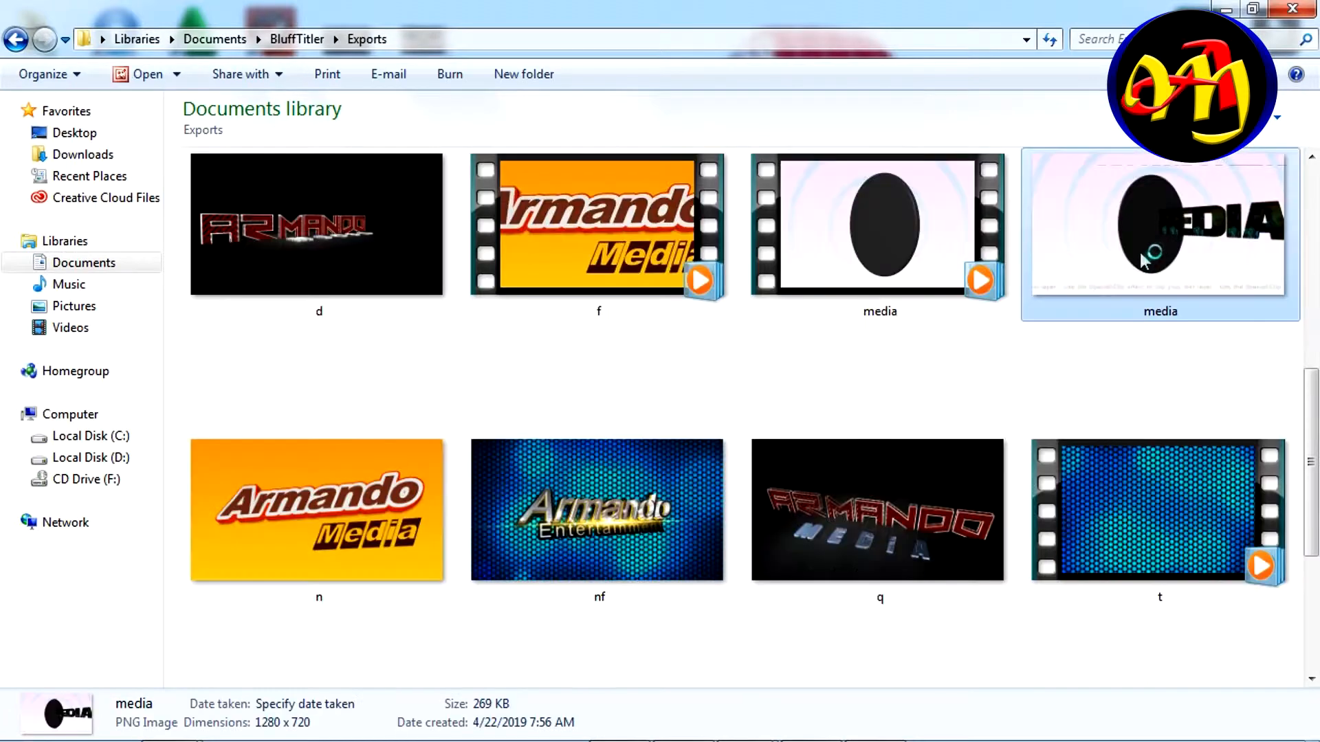
{"action": "mouse_move", "coordinate": [1095, 295]}
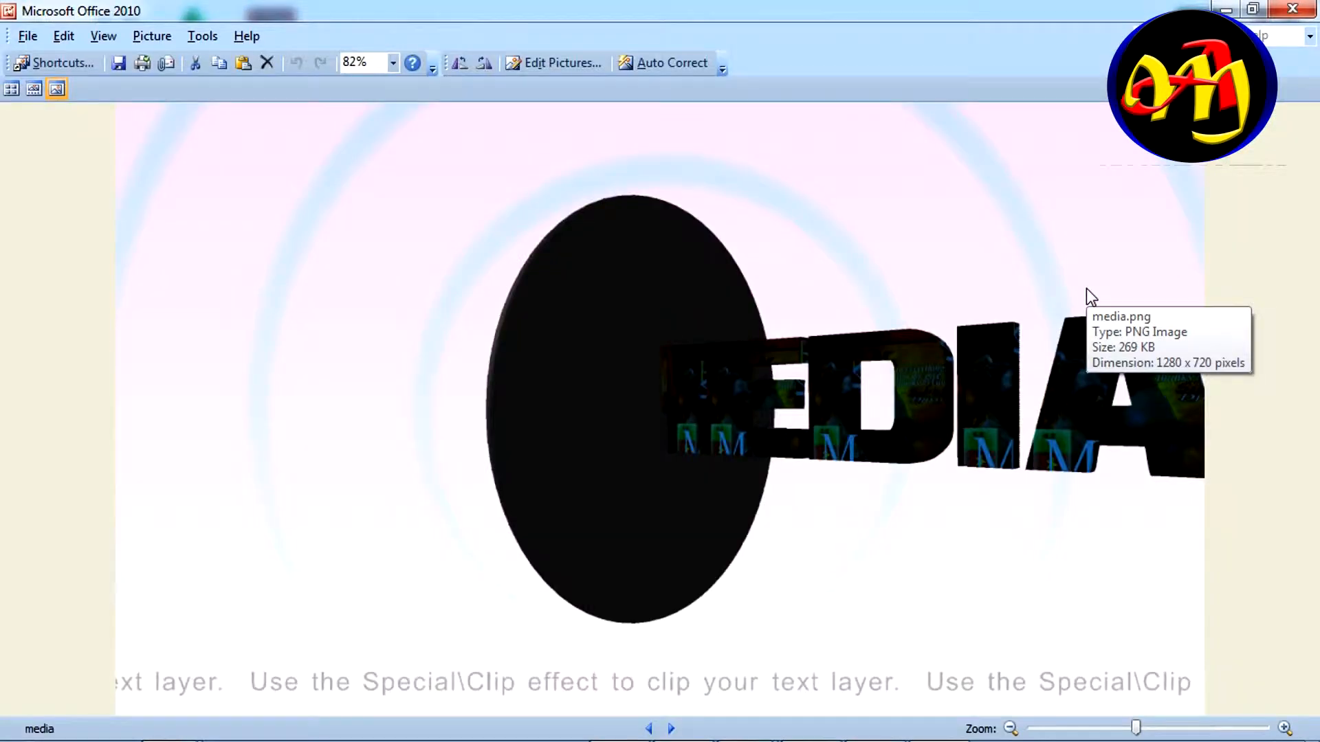
{"action": "mouse_move", "coordinate": [1225, 8]}
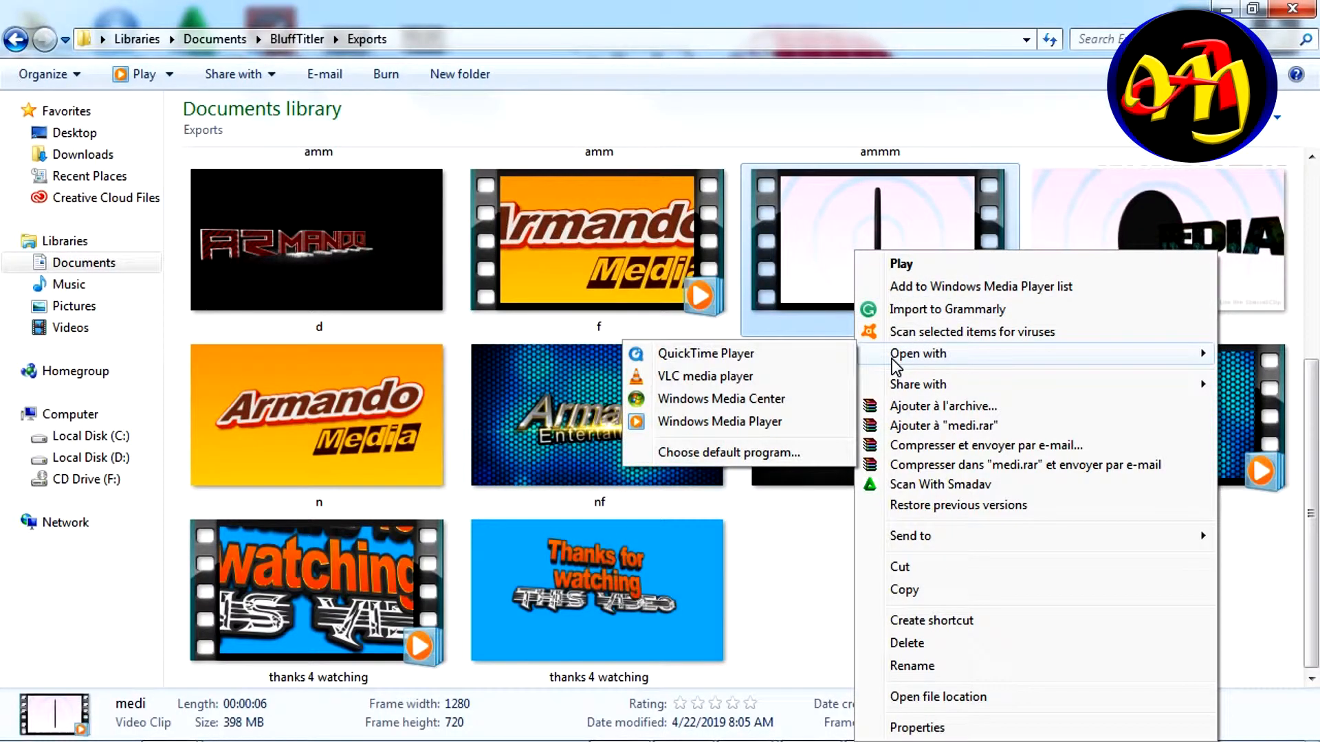
{"action": "left_click", "coordinate": [705, 376]}
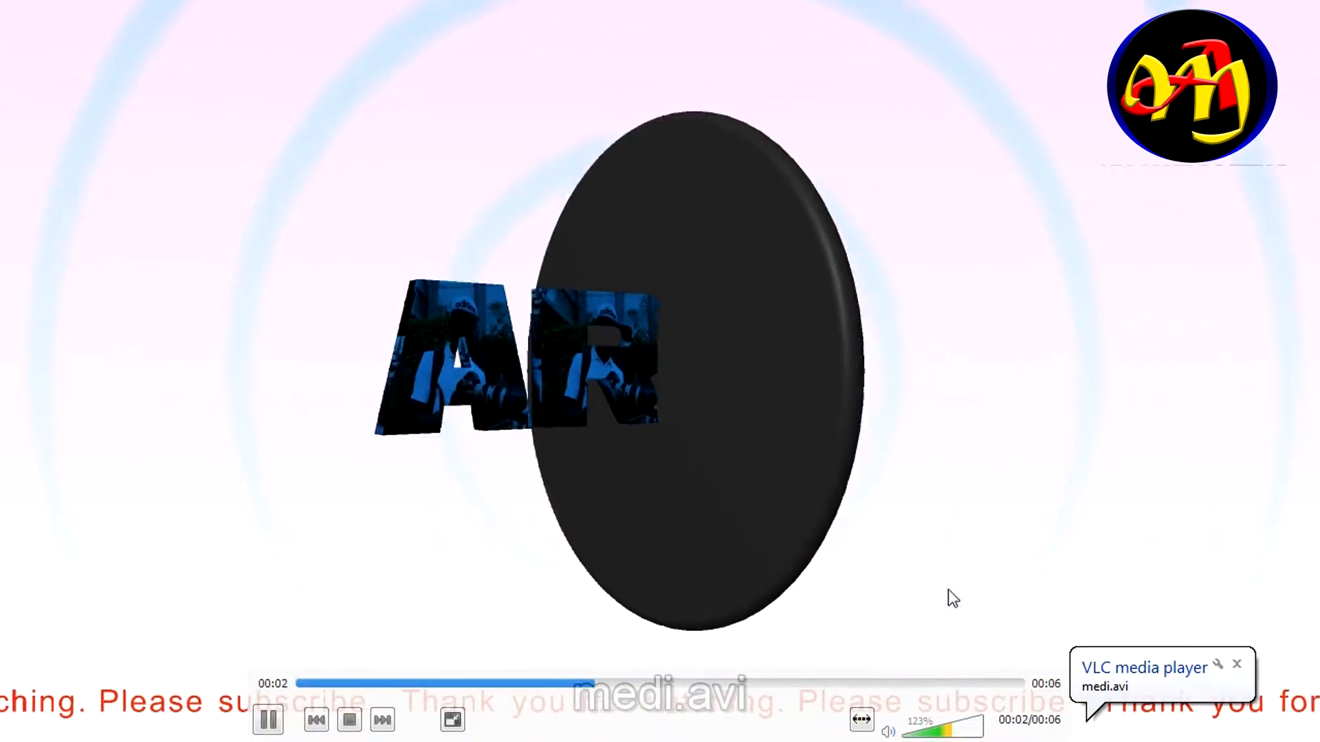